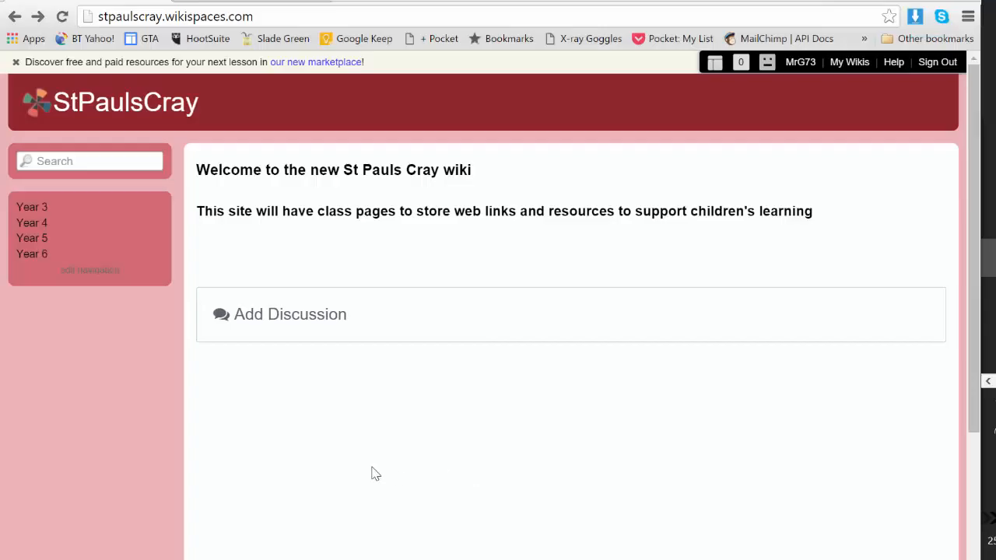
# Leave the St Pauls Cray wiki and bring up the Pixlr Editor start screen.
pyautogui.click(31, 207)
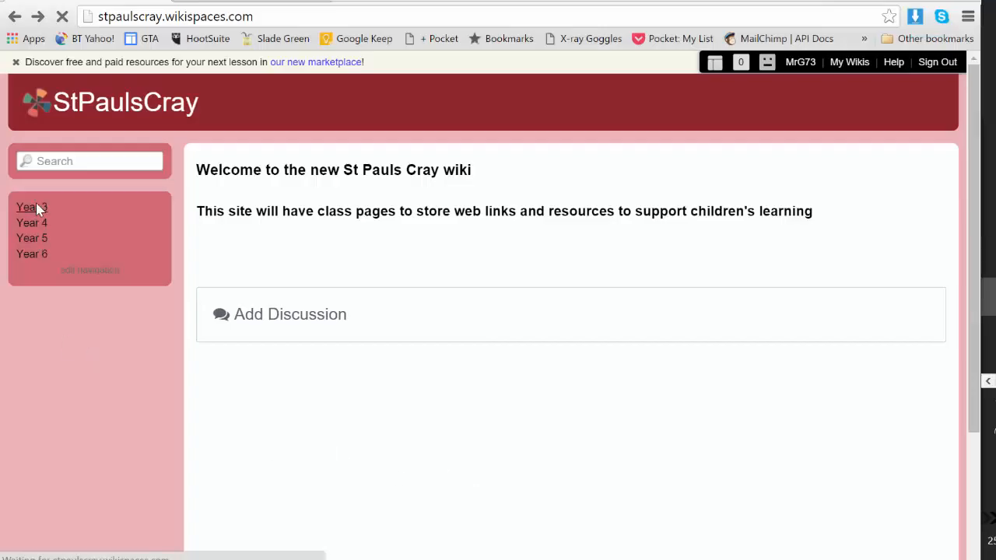
pyautogui.click(32, 207)
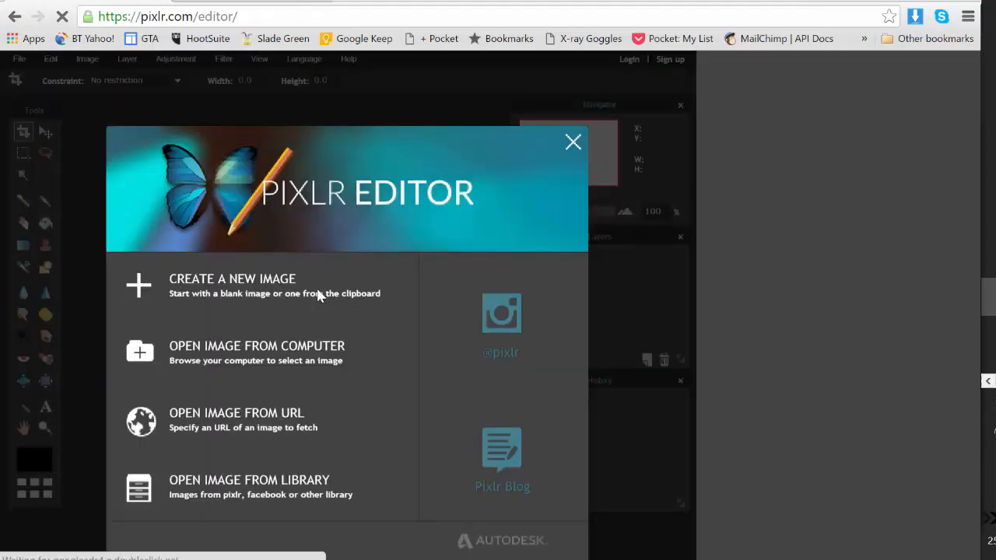
pyautogui.moveTo(308, 345)
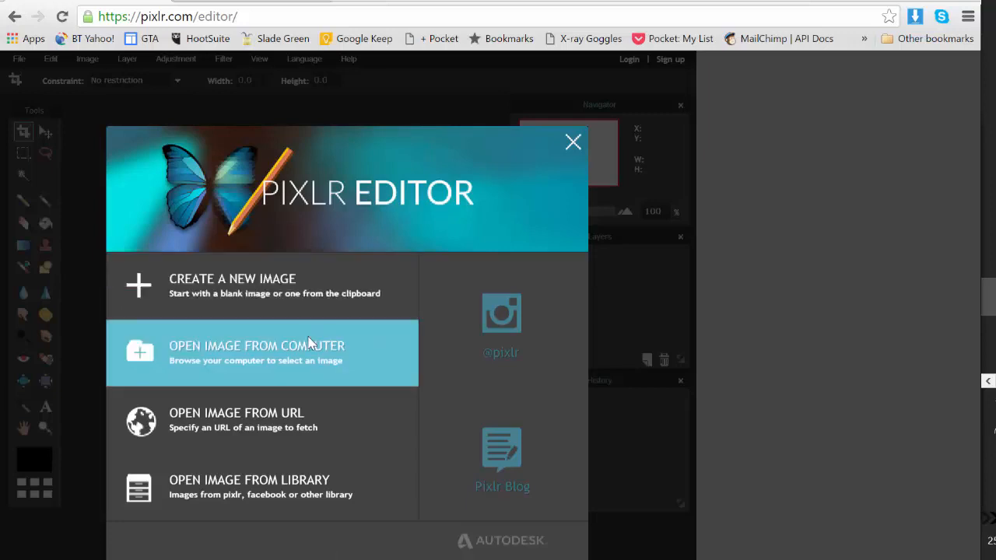
# Open 114_1422.JPG from Pictures > Romans in Pixlr Editor.
pyautogui.click(254, 352)
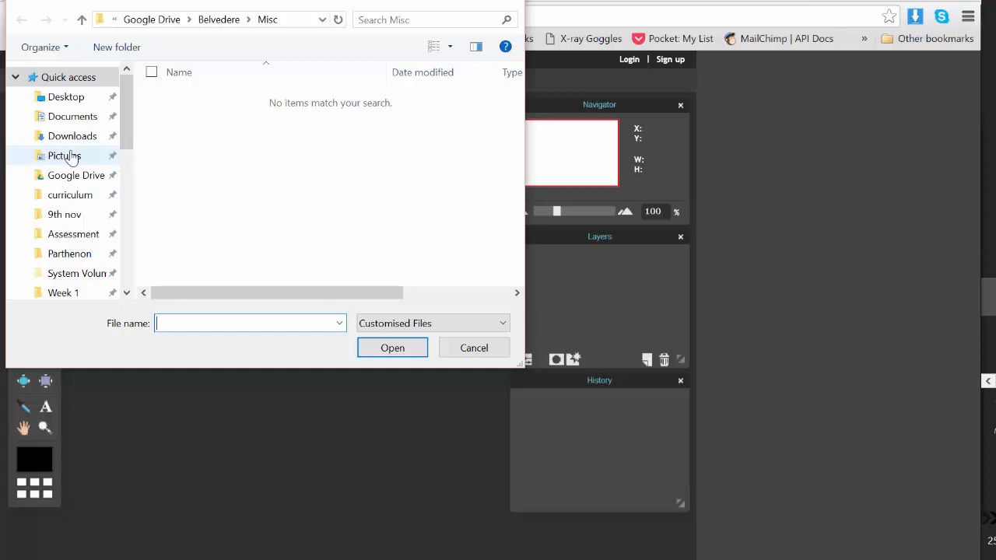
pyautogui.click(65, 156)
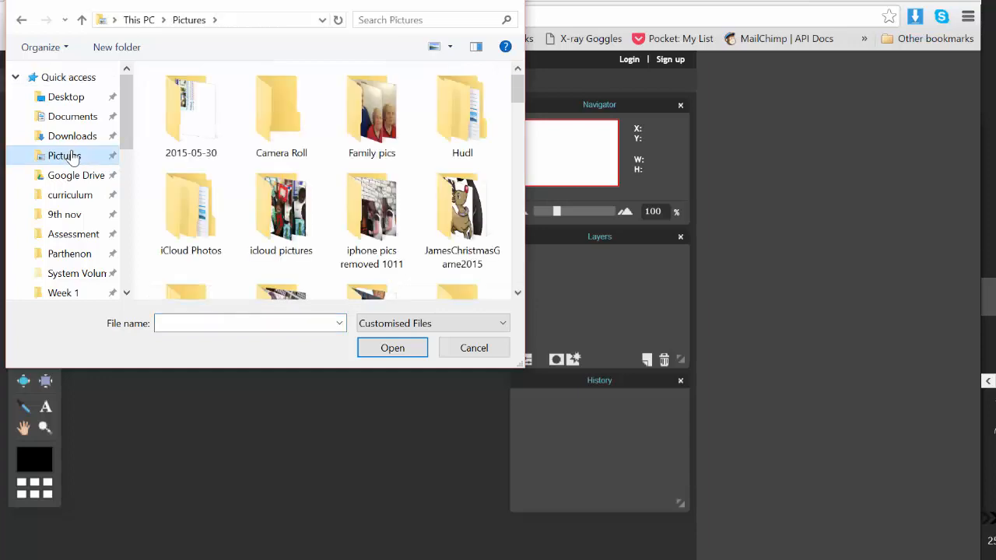
pyautogui.scroll(-3)
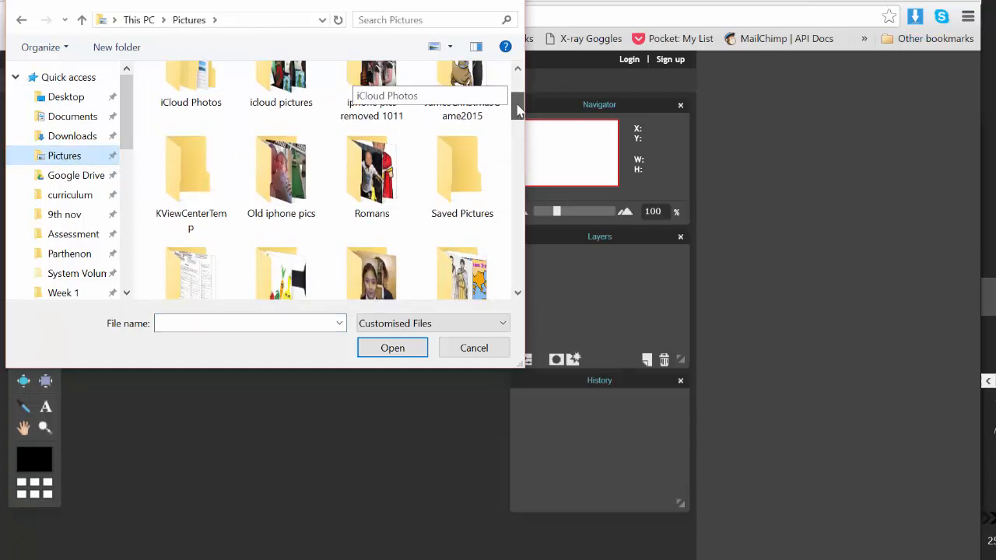
pyautogui.scroll(-3)
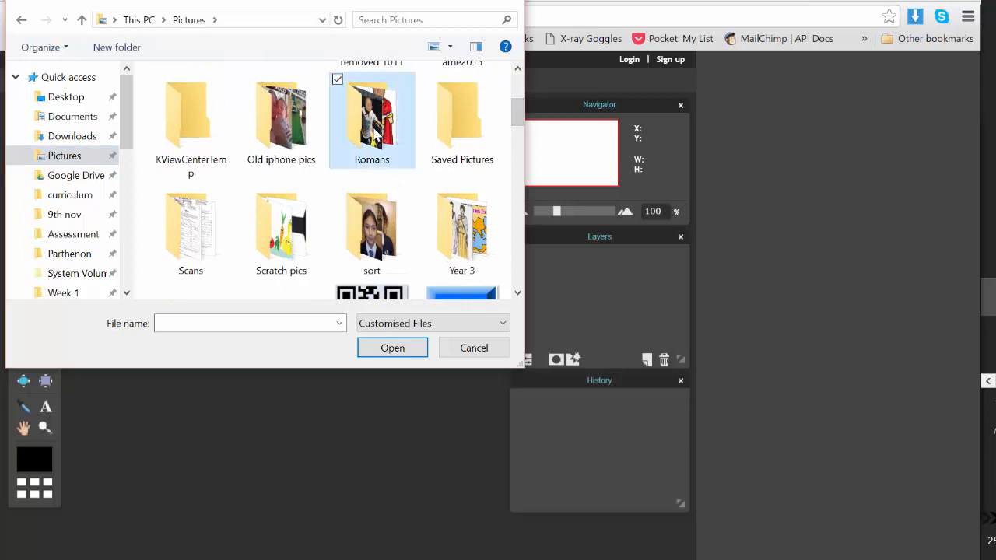
pyautogui.doubleClick(371, 117)
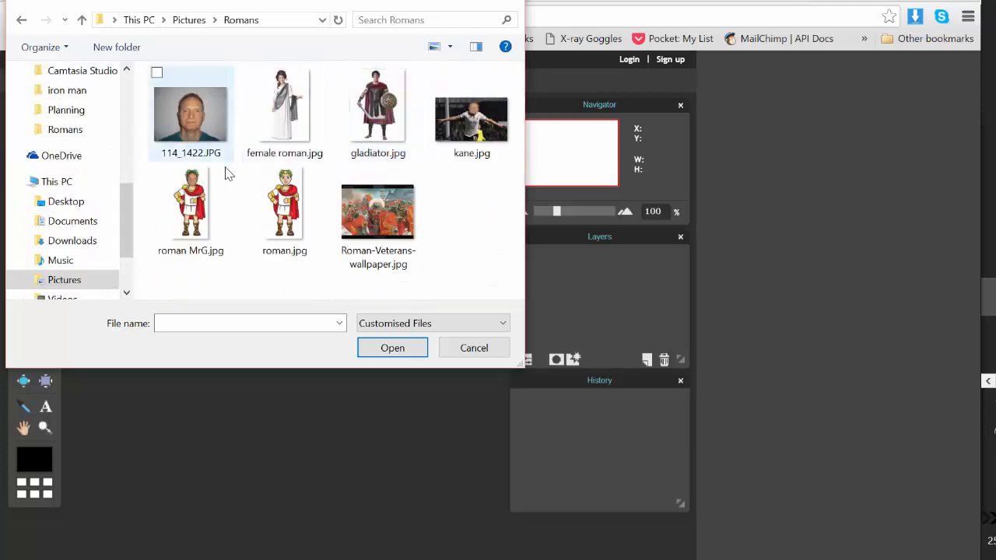
pyautogui.click(190, 113)
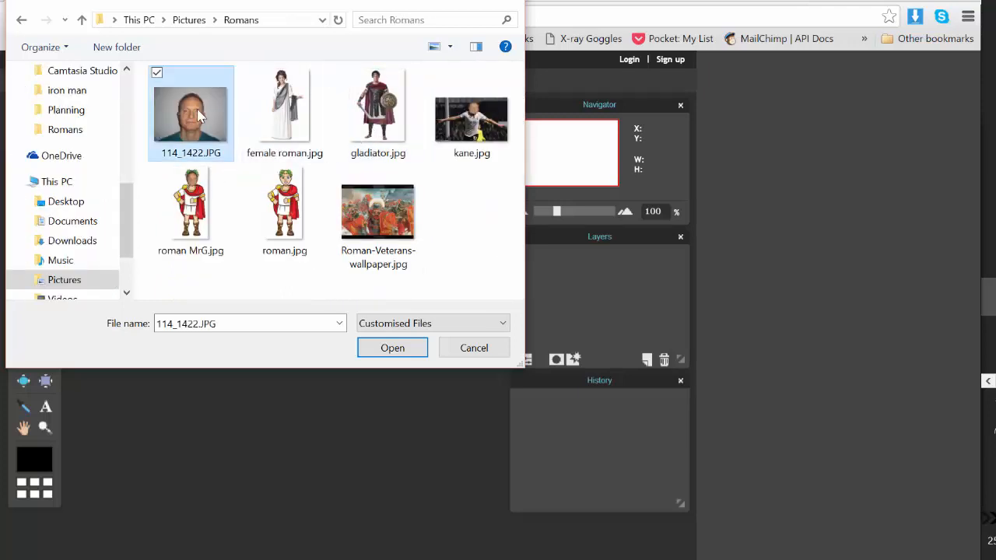
pyautogui.click(392, 348)
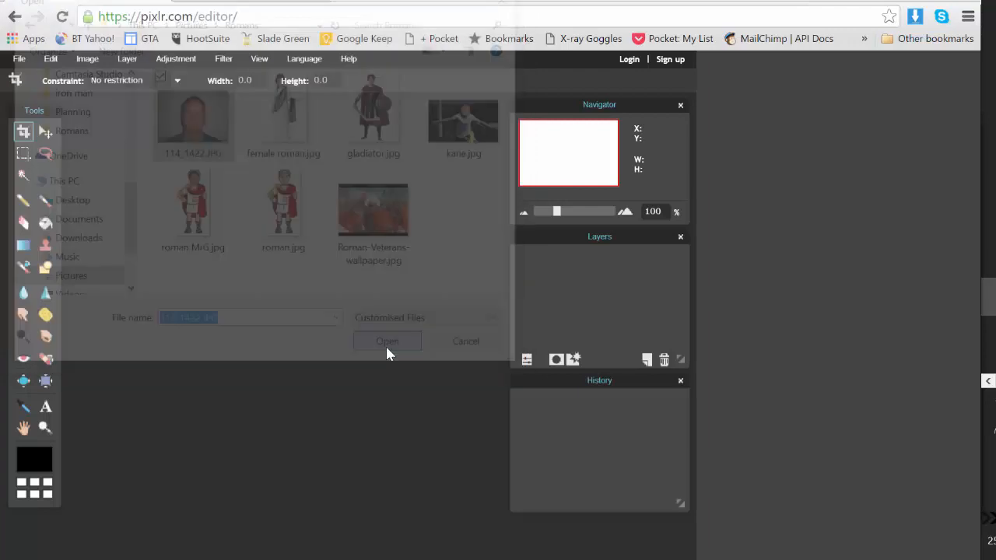
# Load the 114_1422 photo and select the Lasso tool to trace the face.
pyautogui.click(386, 340)
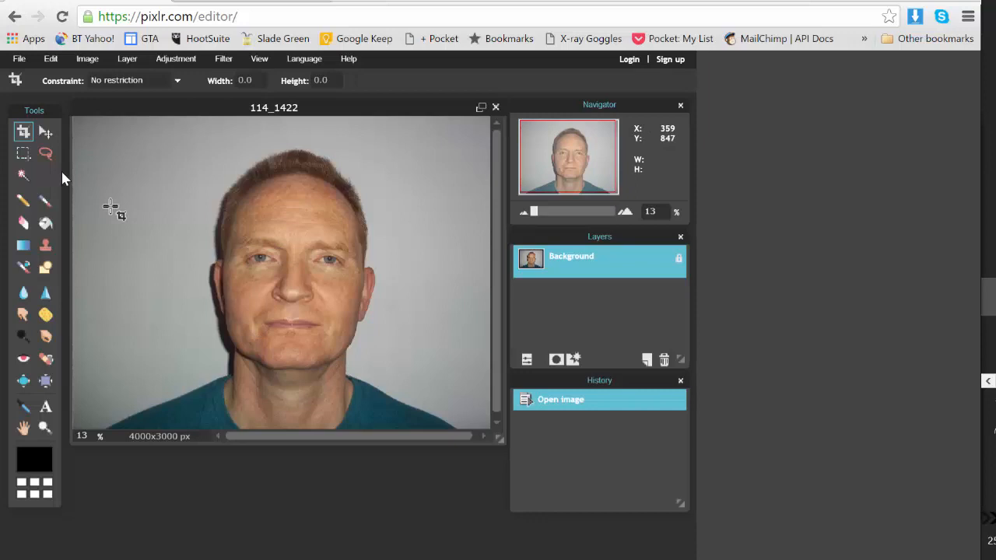
pyautogui.click(45, 154)
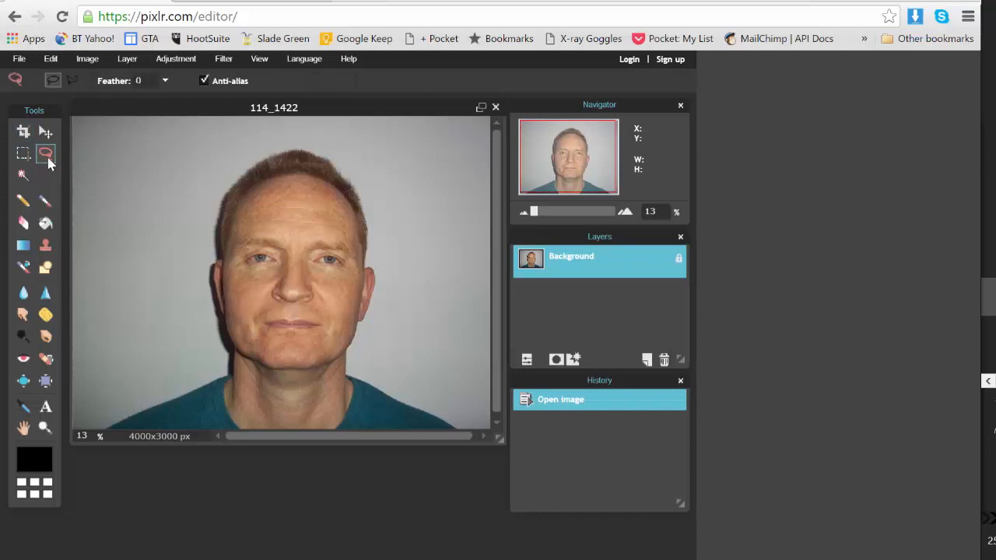
pyautogui.moveTo(298, 358)
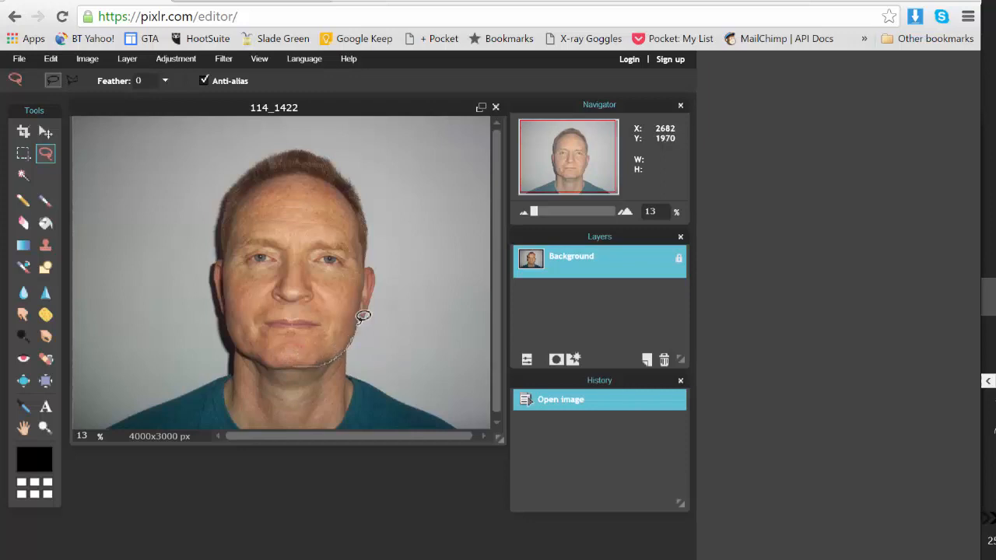
pyautogui.moveTo(374, 300)
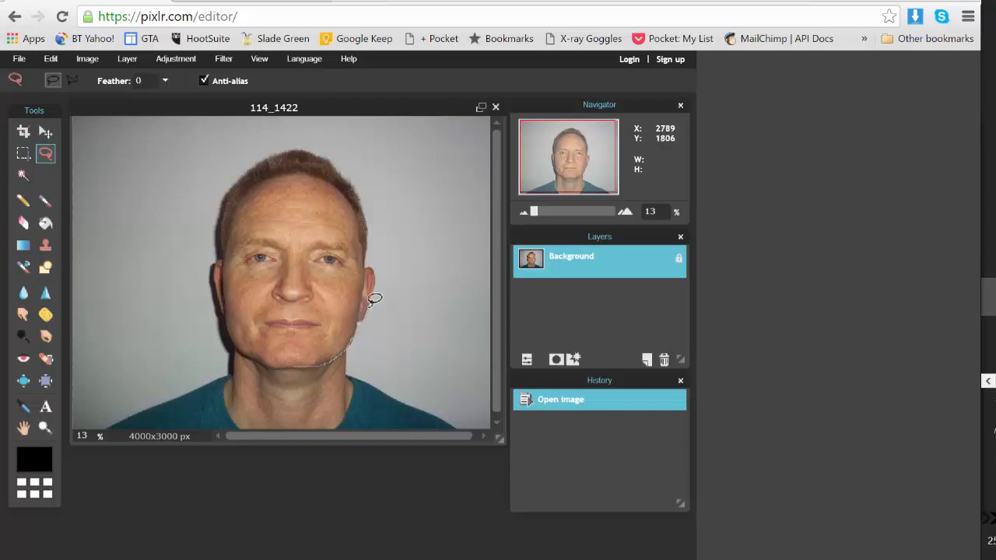
pyautogui.moveTo(382, 262)
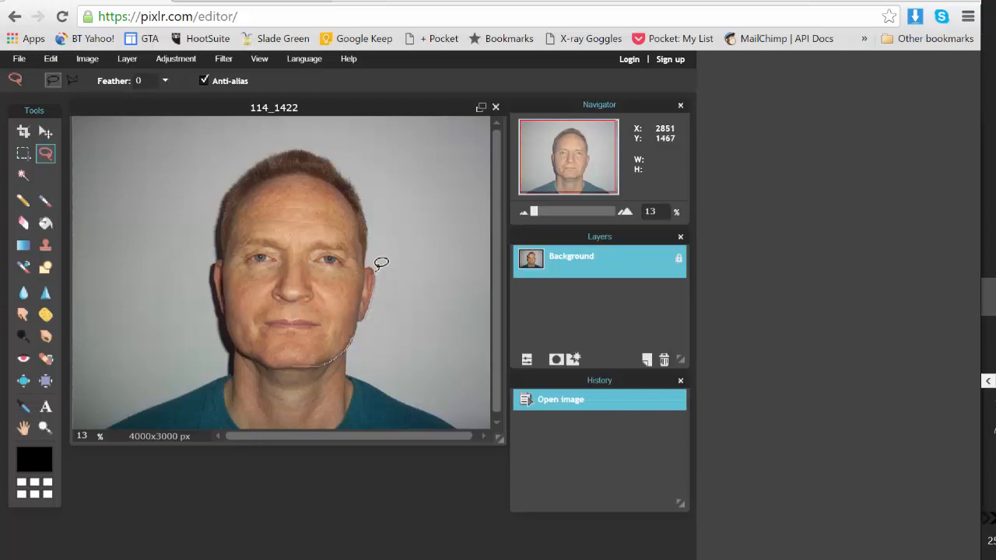
pyautogui.moveTo(371, 258)
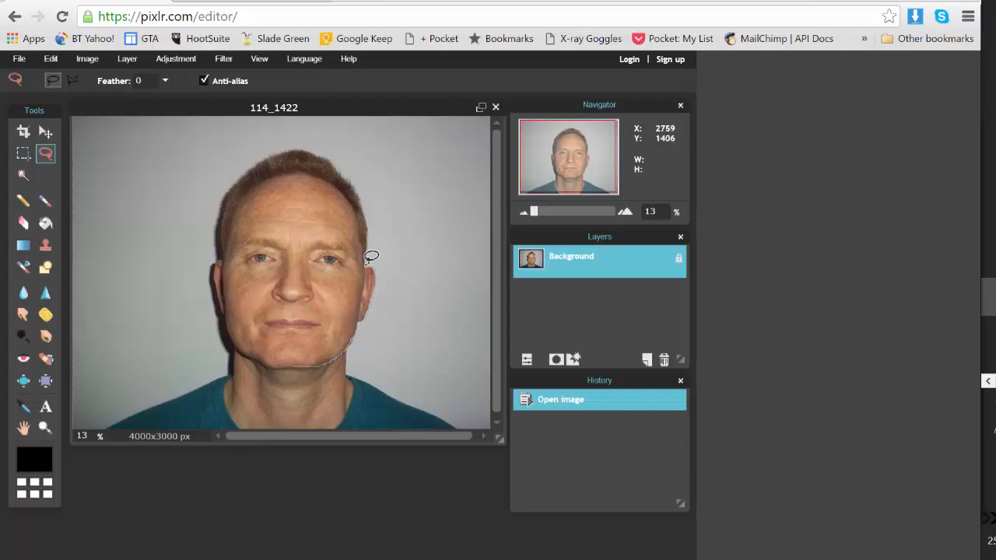
pyautogui.moveTo(366, 202)
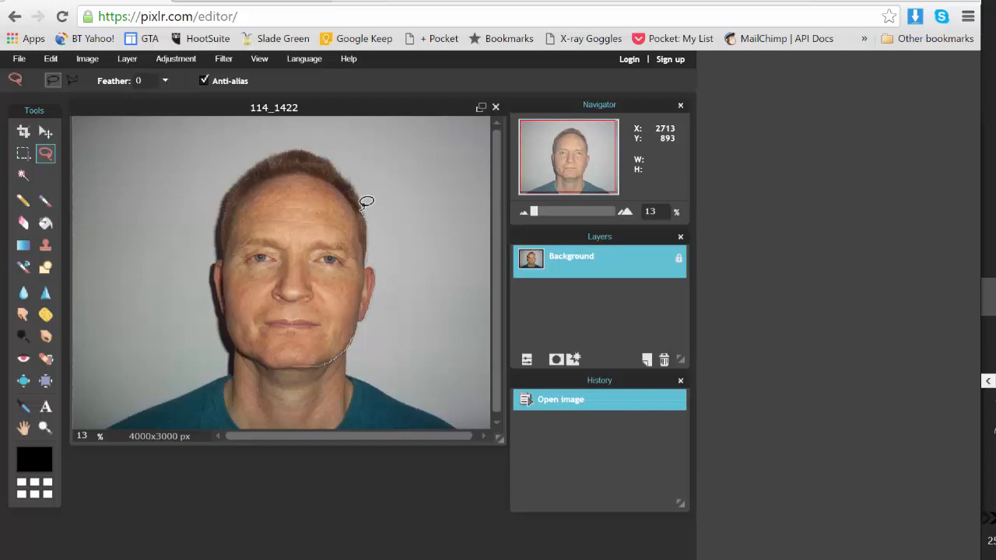
pyautogui.moveTo(346, 169)
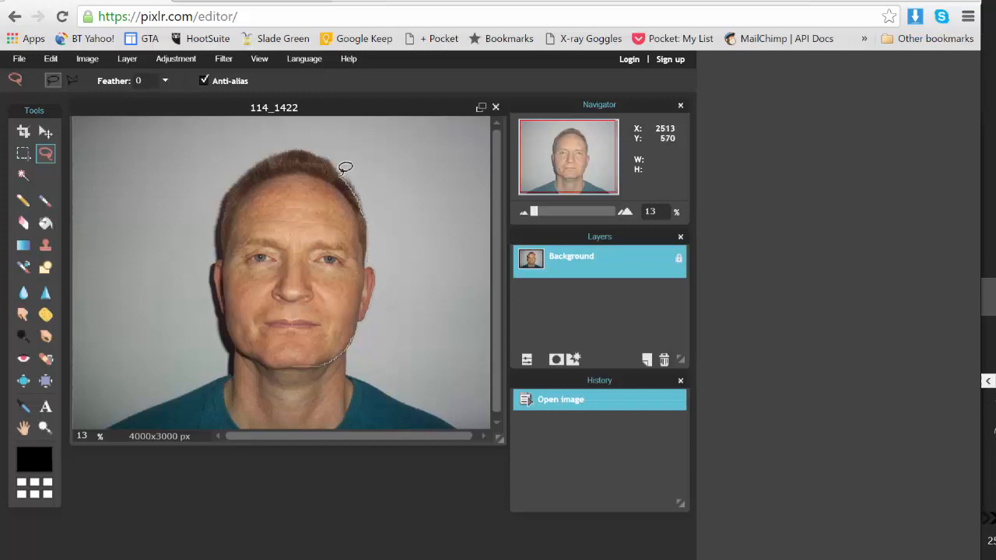
pyautogui.moveTo(302, 147)
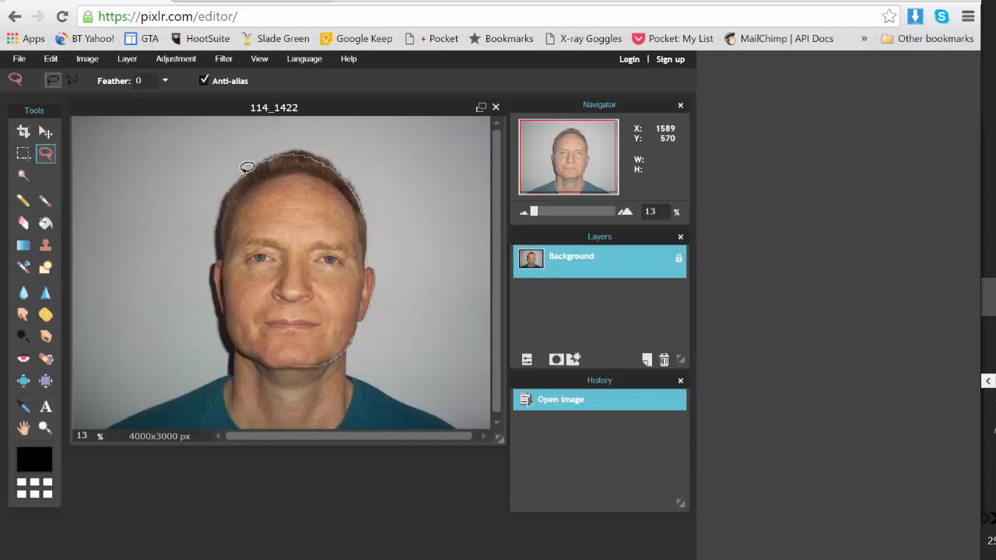
pyautogui.moveTo(224, 227)
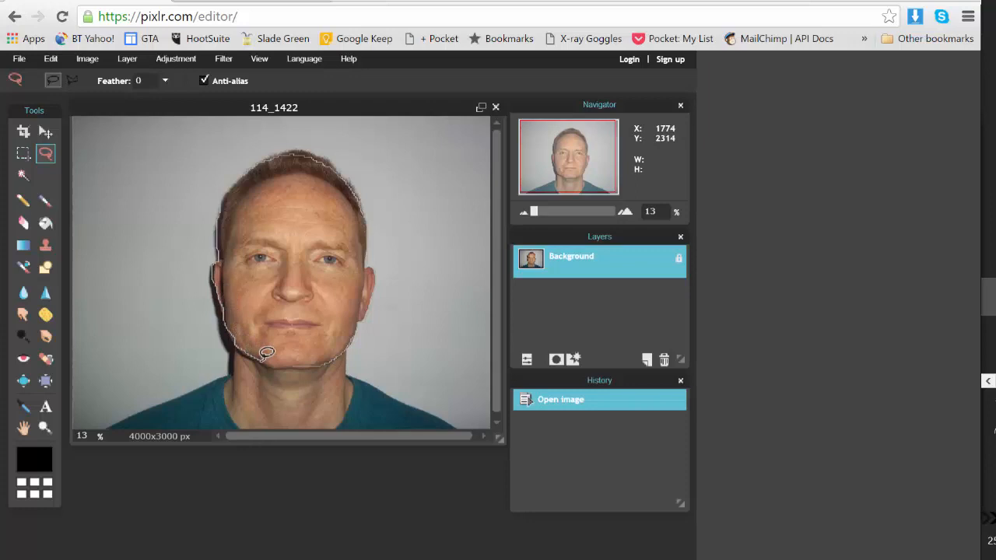
pyautogui.moveTo(304, 358)
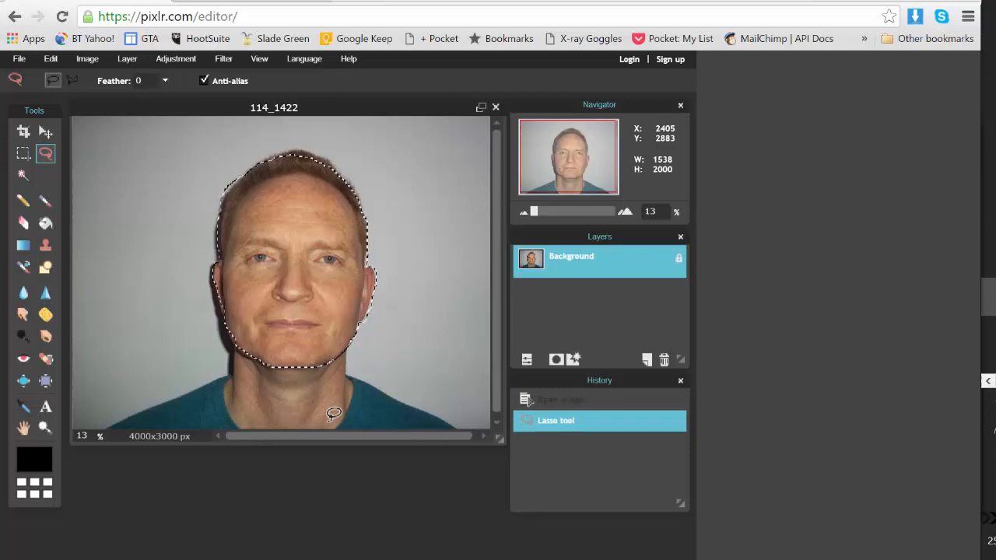
pyautogui.moveTo(157, 279)
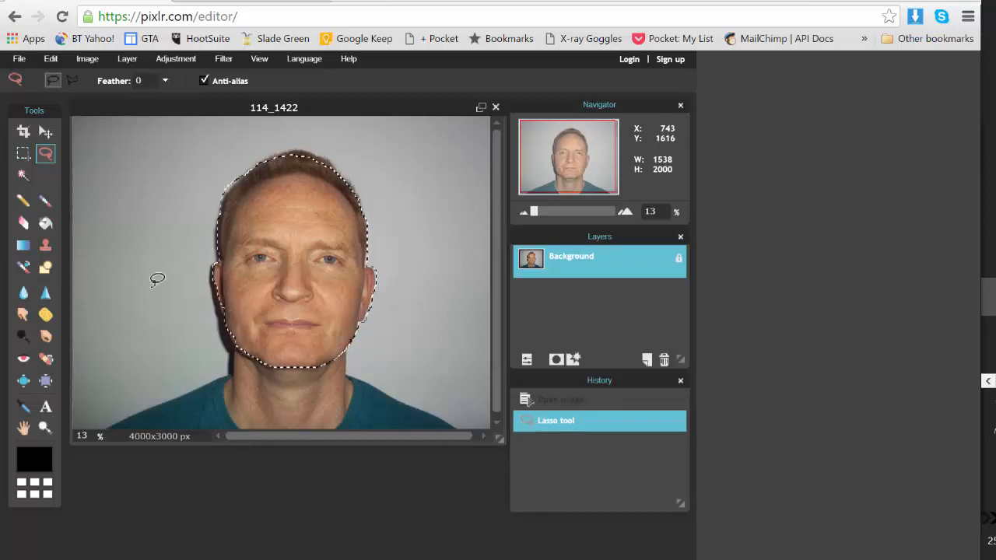
# Start opening roman.jpg from the Romans folder via the File menu.
pyautogui.click(18, 59)
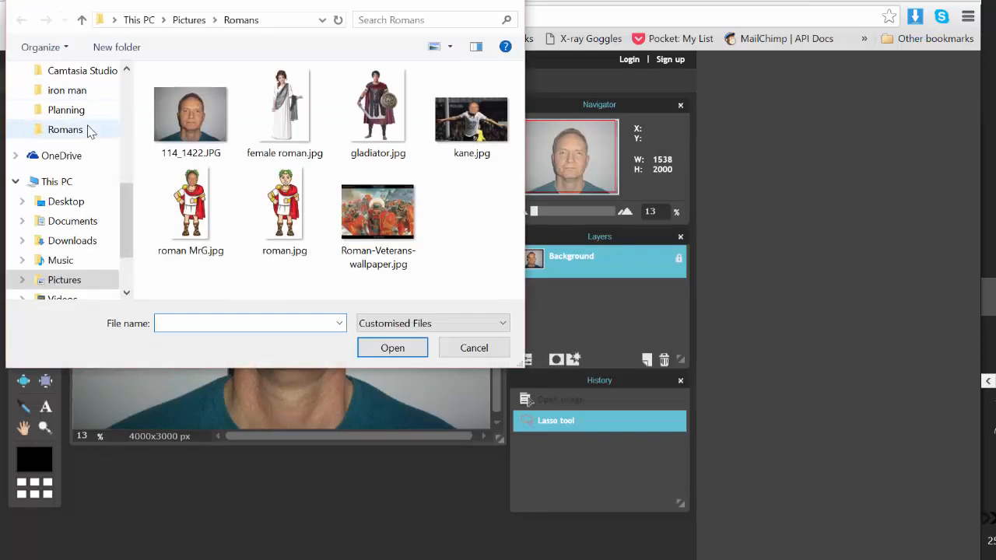
pyautogui.moveTo(284, 202)
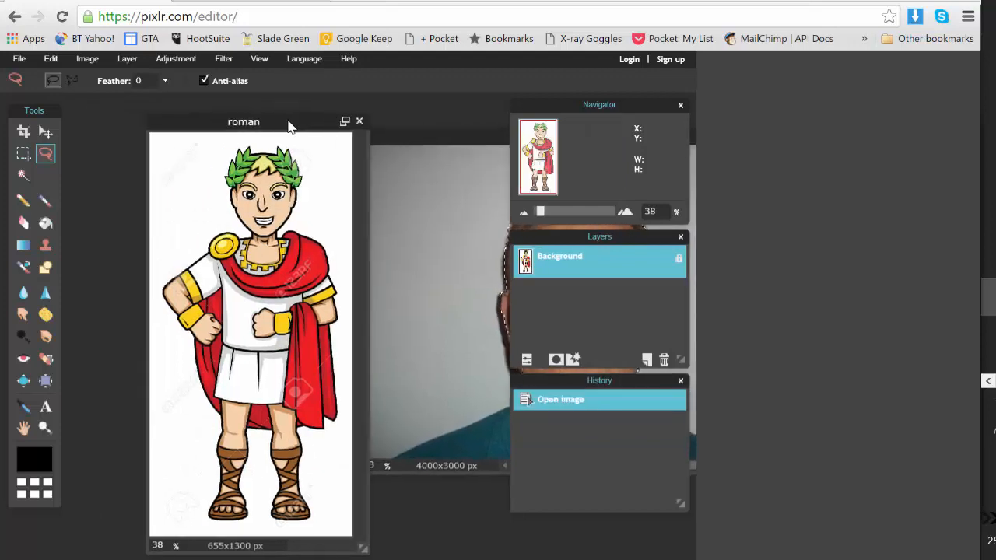
# Paste the copied face into roman.jpg as Layer 1.
pyautogui.click(49, 58)
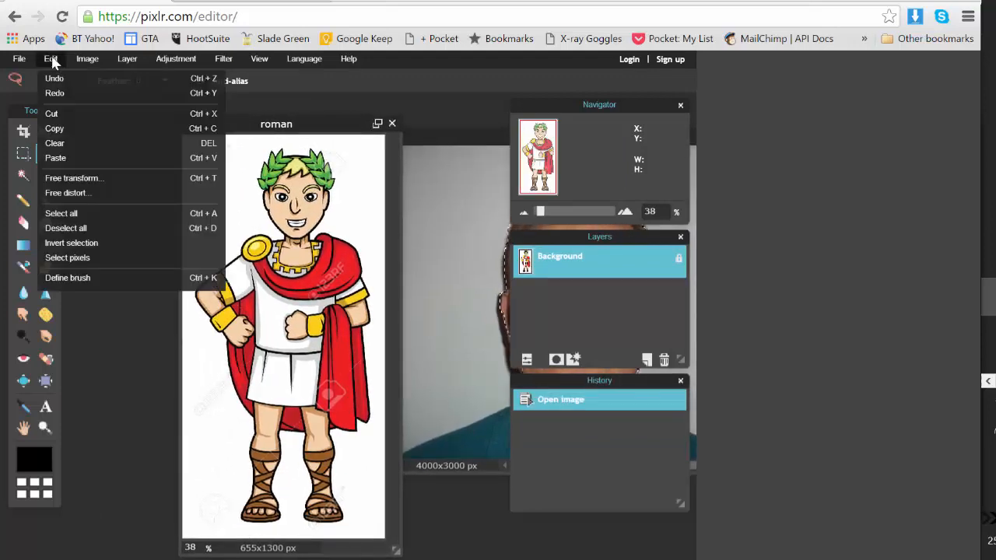
pyautogui.moveTo(55, 158)
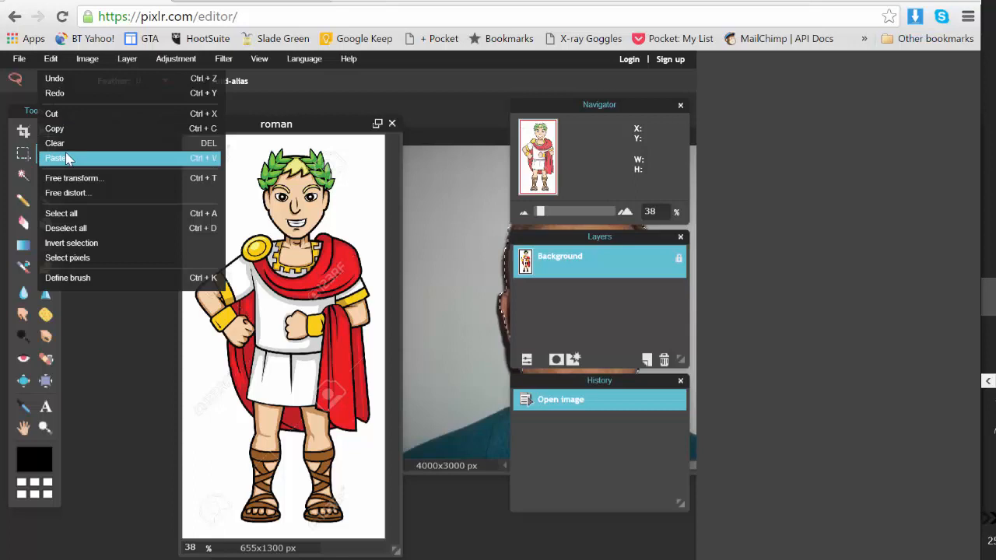
pyautogui.click(56, 158)
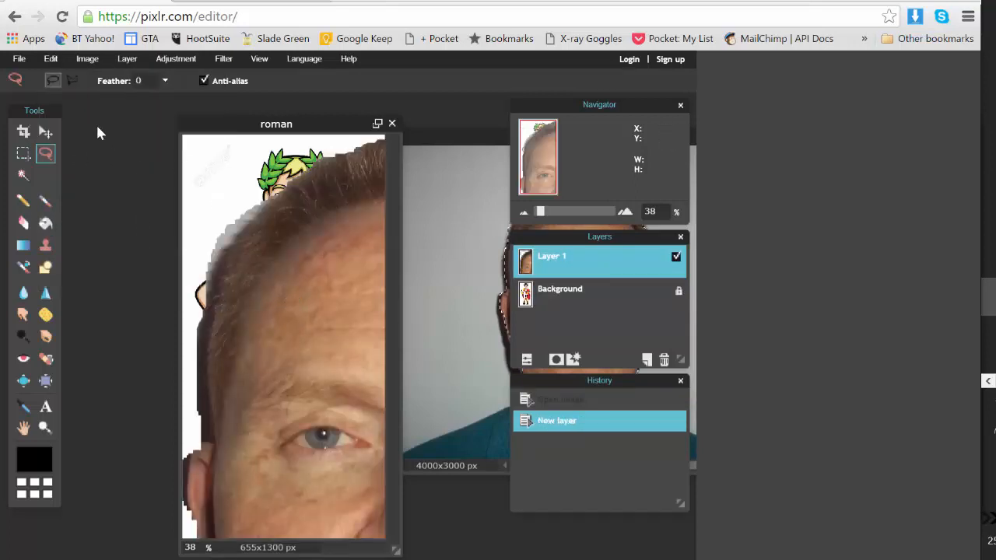
pyautogui.click(87, 59)
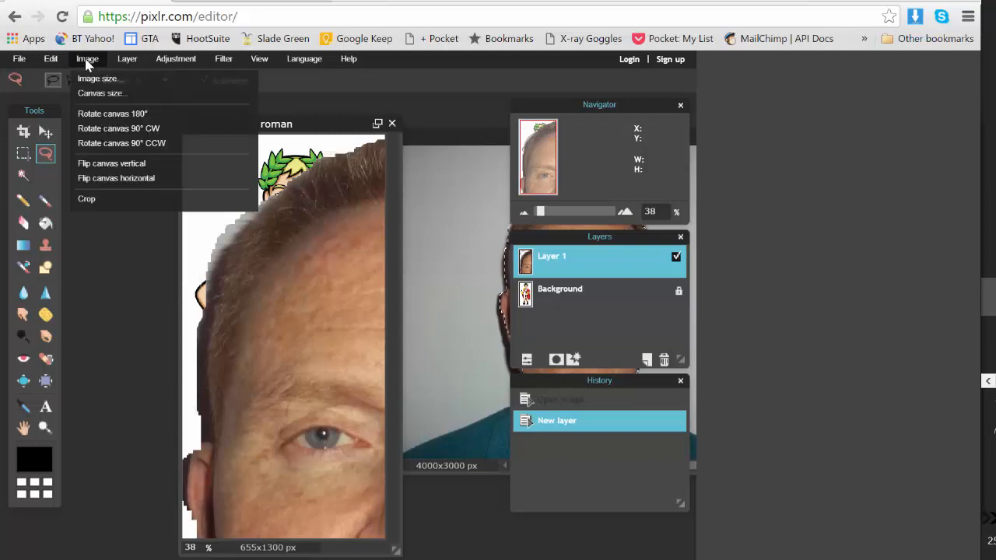
# Free-transform the face smaller, move it onto the soldier's head, and apply.
pyautogui.click(50, 59)
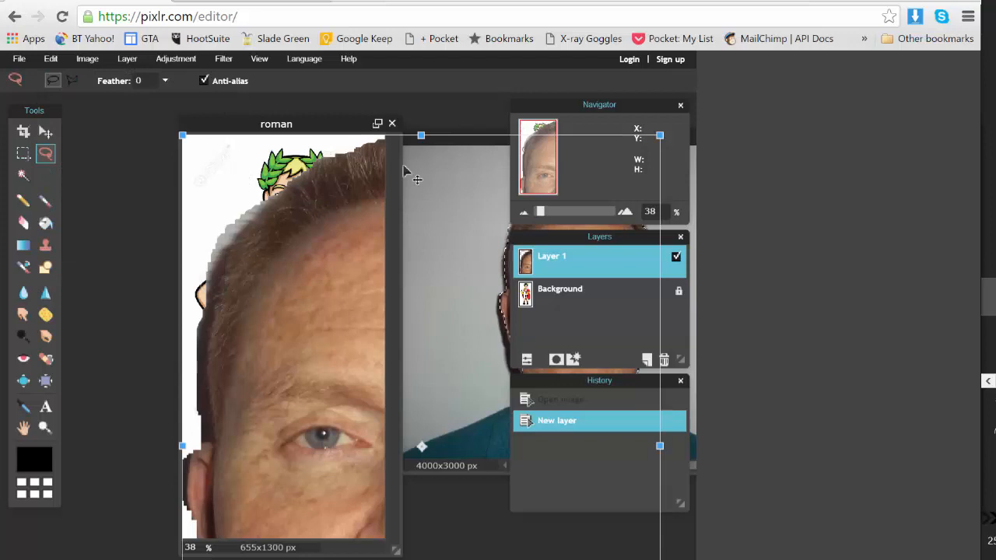
pyautogui.moveTo(660, 135)
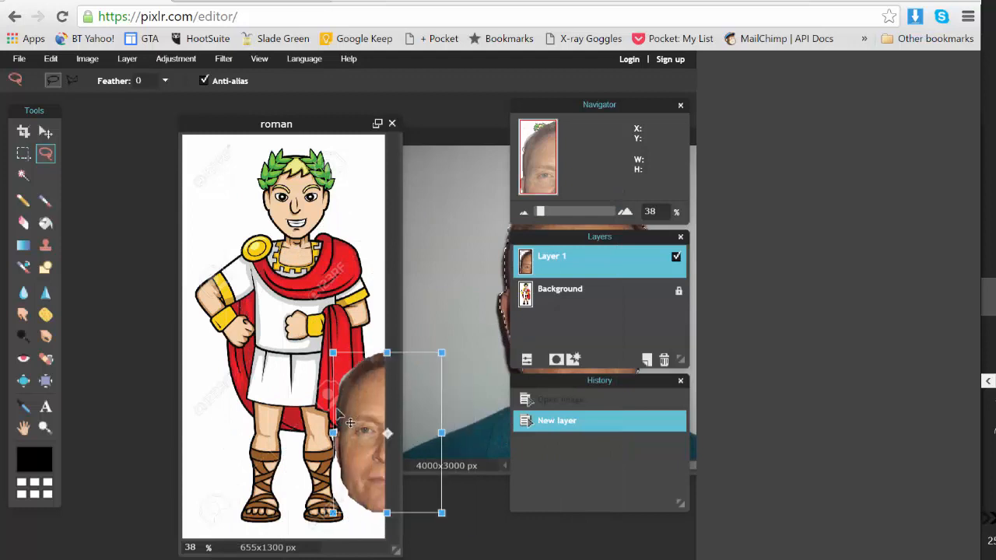
pyautogui.moveTo(350, 432); pyautogui.dragTo(298, 200)
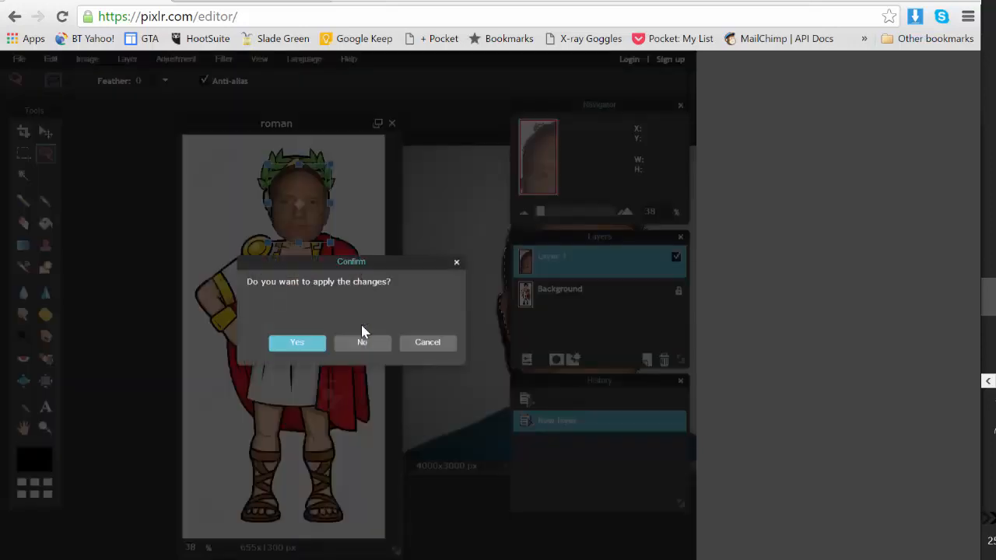
pyautogui.moveTo(296, 342)
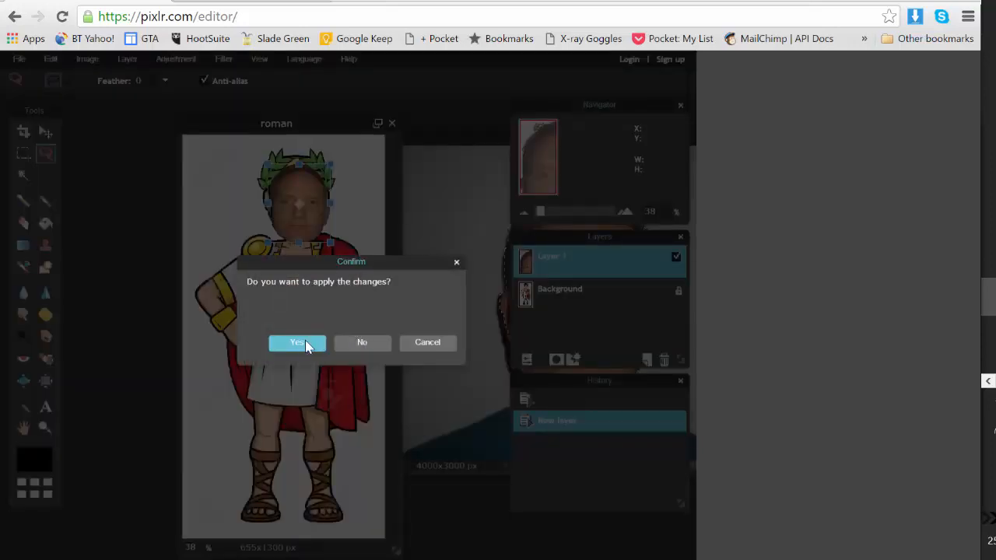
pyautogui.click(296, 342)
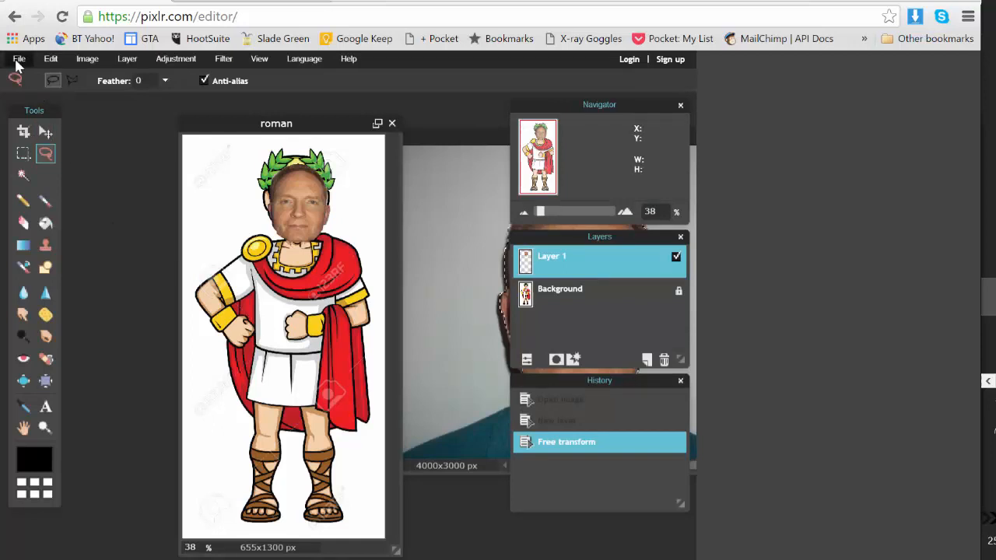
# Save the composite Roman picture as a JPEG named MrG.
pyautogui.click(19, 58)
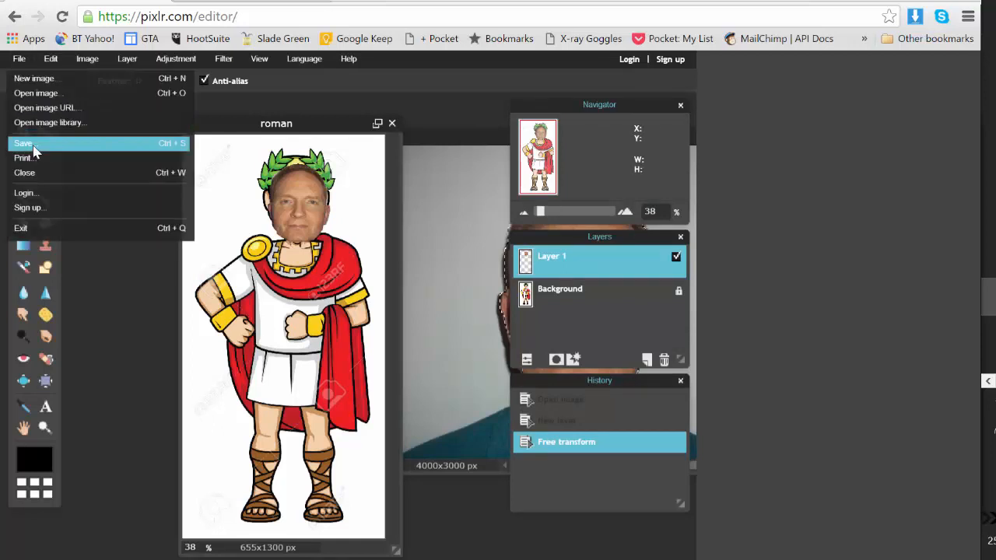
pyautogui.click(24, 143)
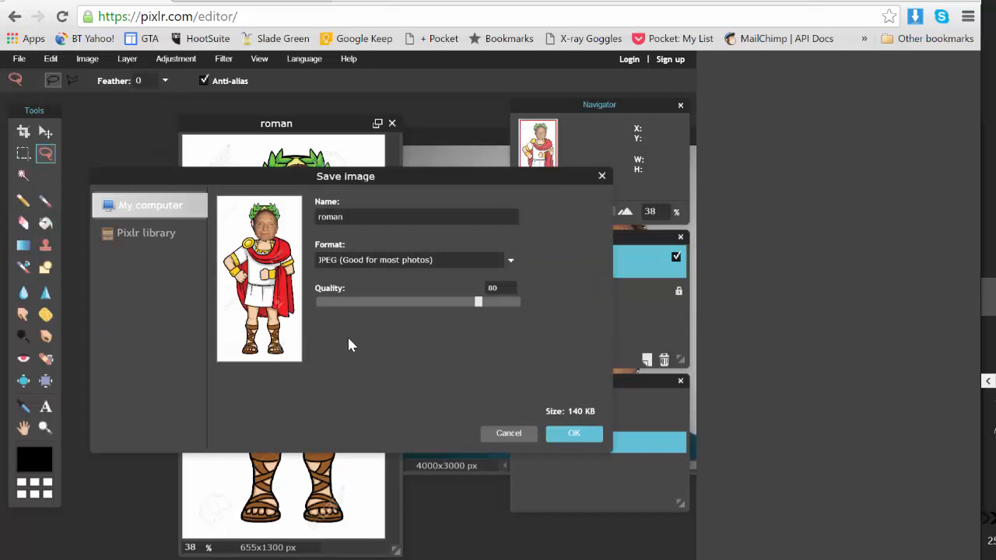
pyautogui.click(574, 433)
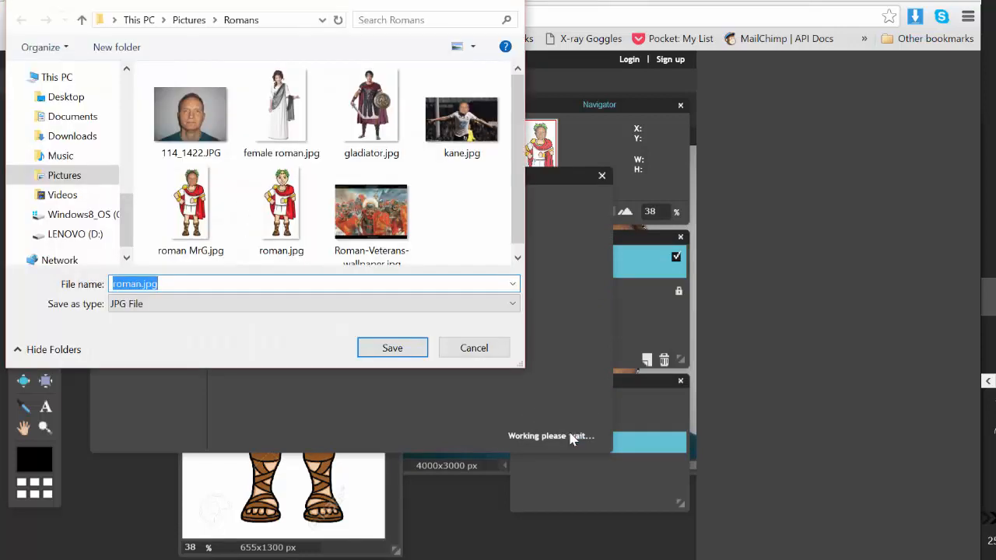
pyautogui.write('Mr')
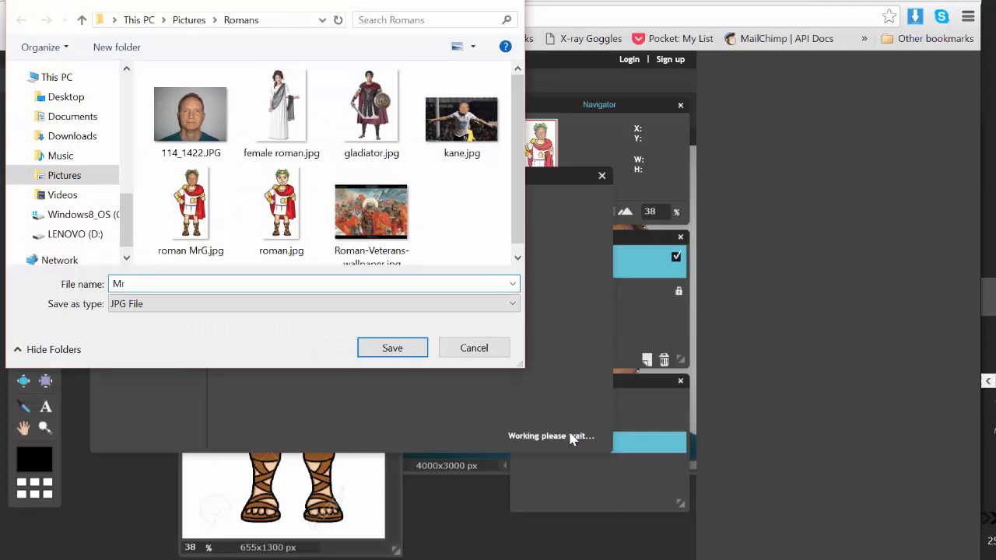
pyautogui.write('G')
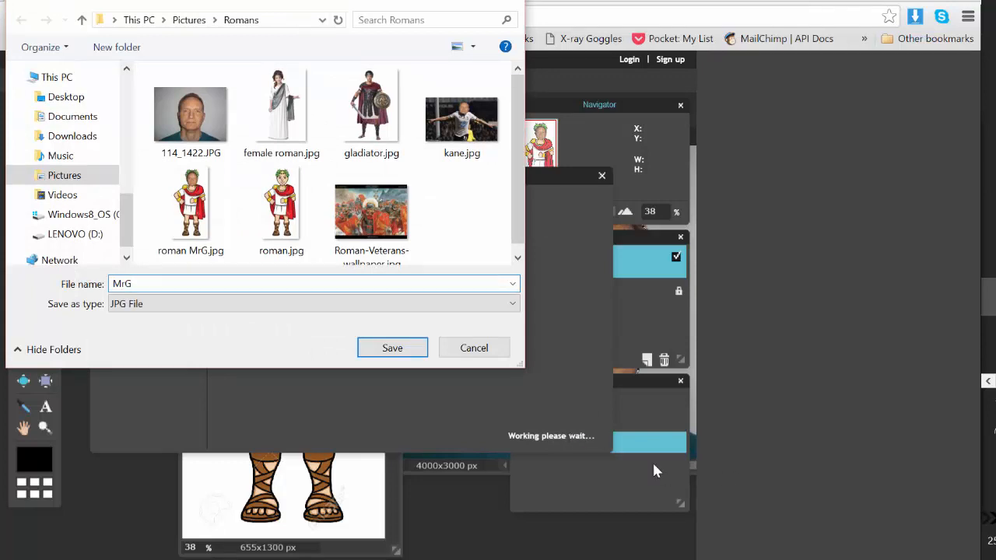
pyautogui.click(392, 348)
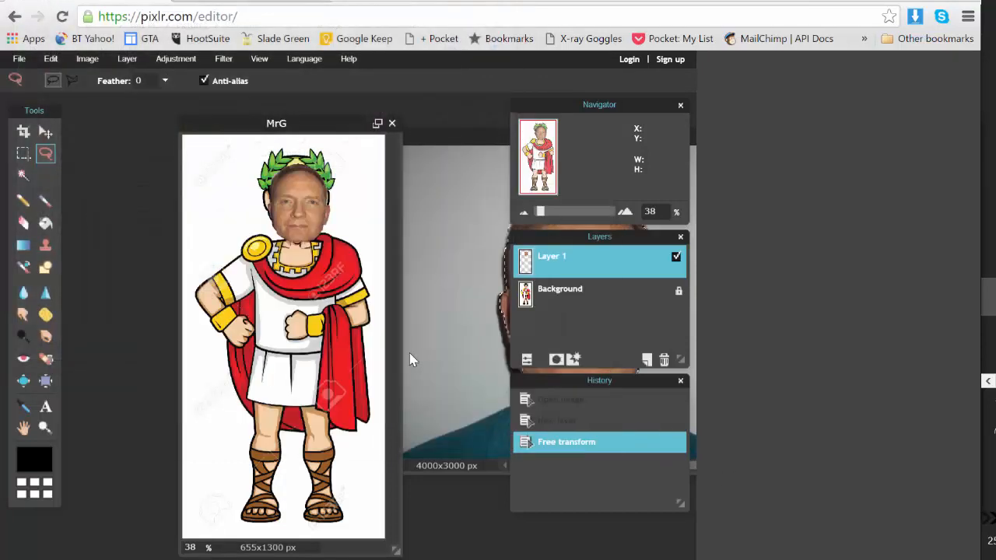
pyautogui.moveTo(325, 131)
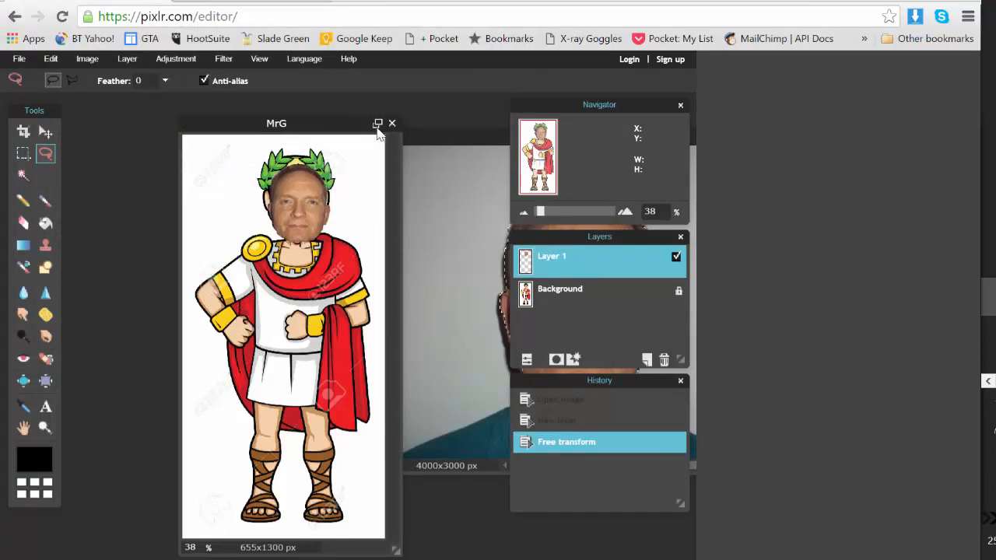
# Resave MrG as JPEG at quality 80 when closing the picture.
pyautogui.click(392, 123)
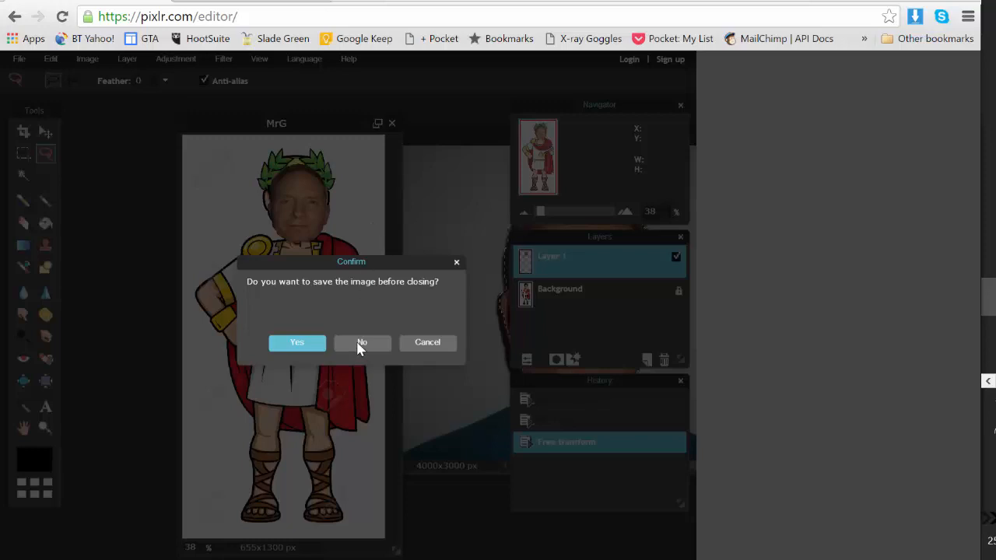
pyautogui.click(296, 342)
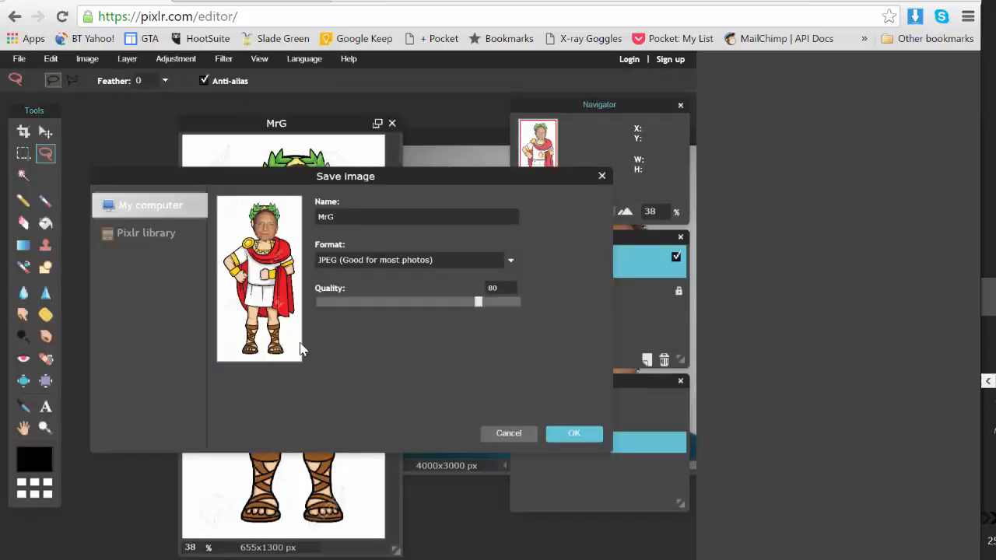
pyautogui.click(574, 434)
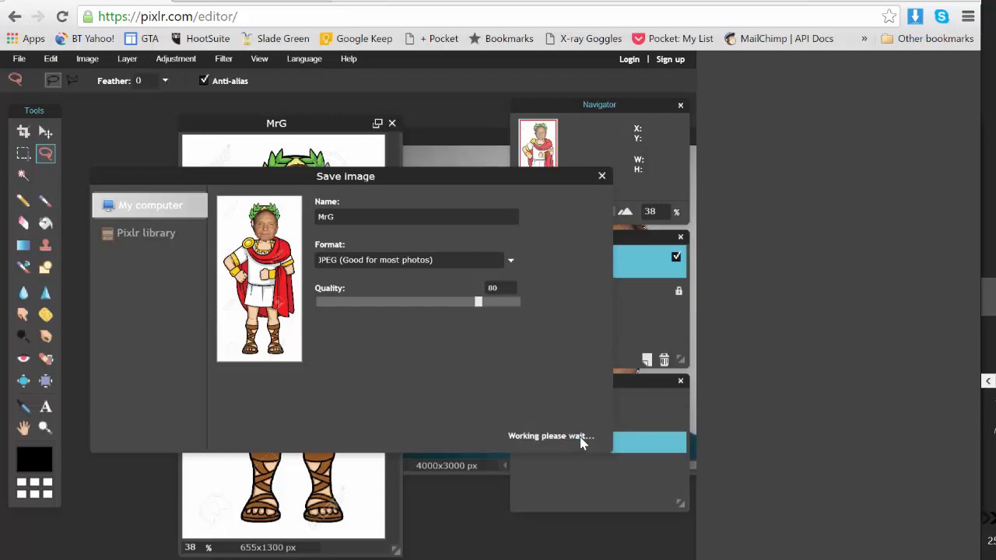
pyautogui.moveTo(518, 4)
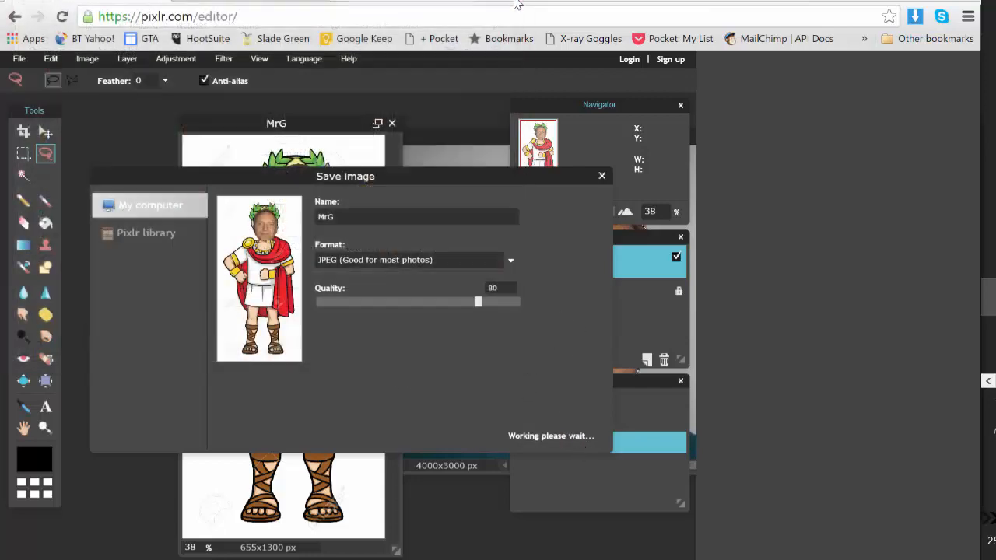
pyautogui.click(601, 176)
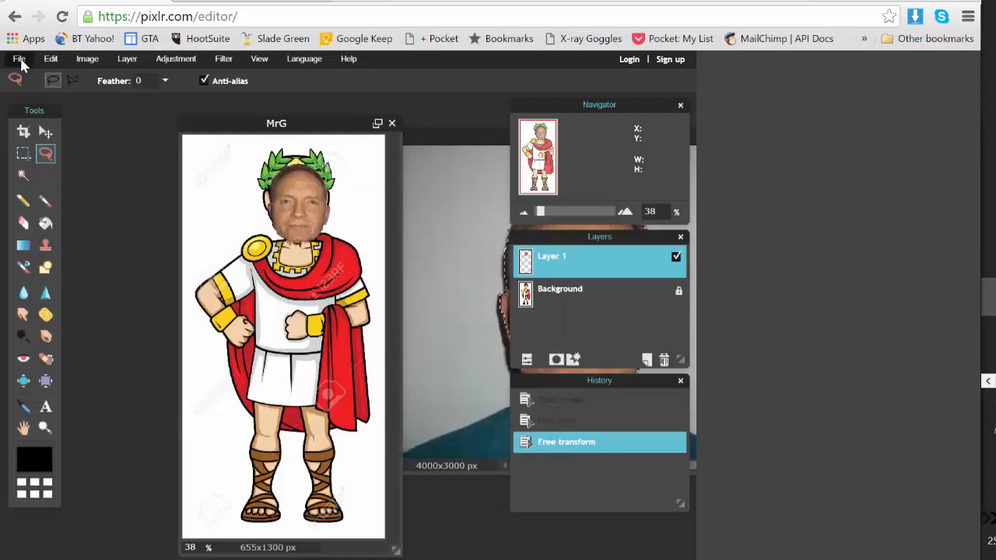
pyautogui.moveTo(32, 93)
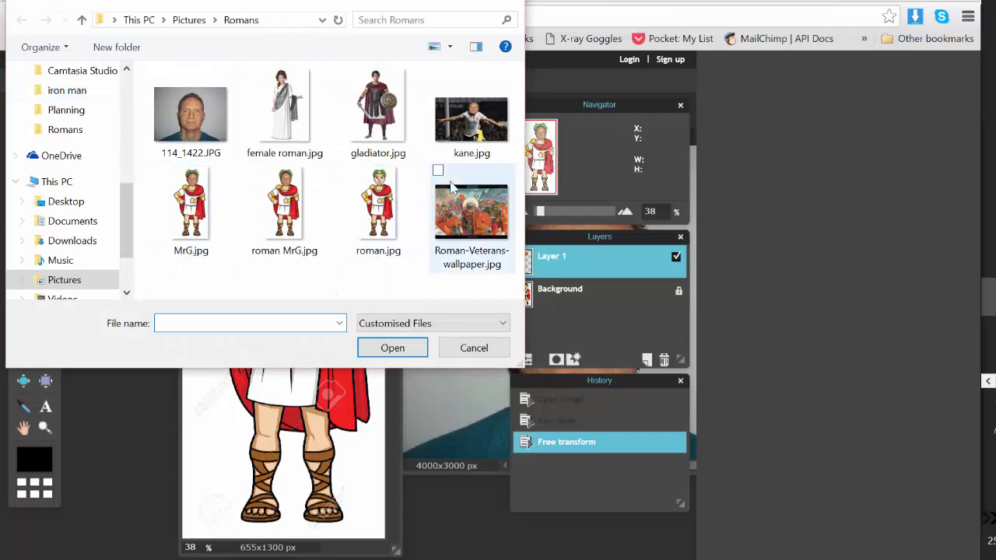
# Open Roman-Veterans-wallpaper.jpg and drag its window into position.
pyautogui.click(471, 210)
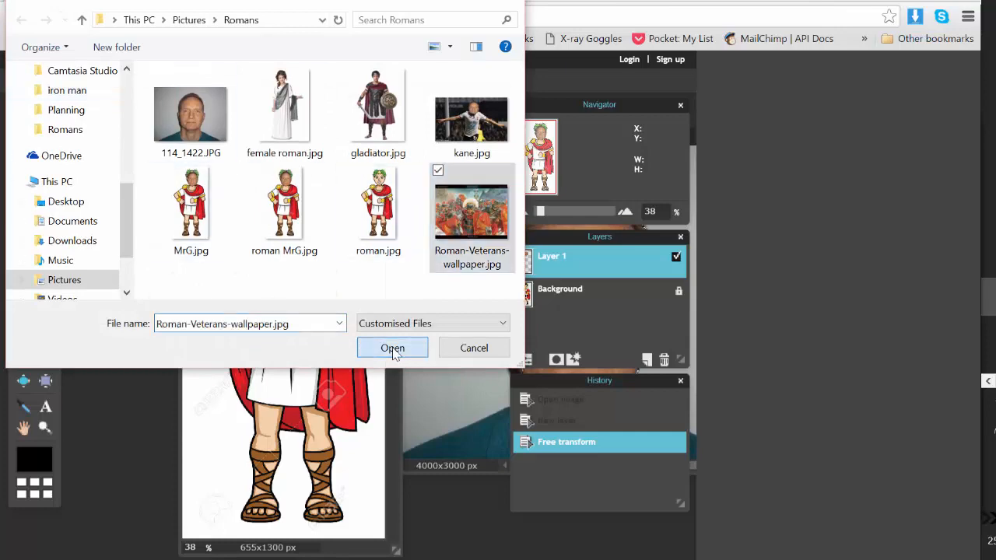
pyautogui.click(392, 347)
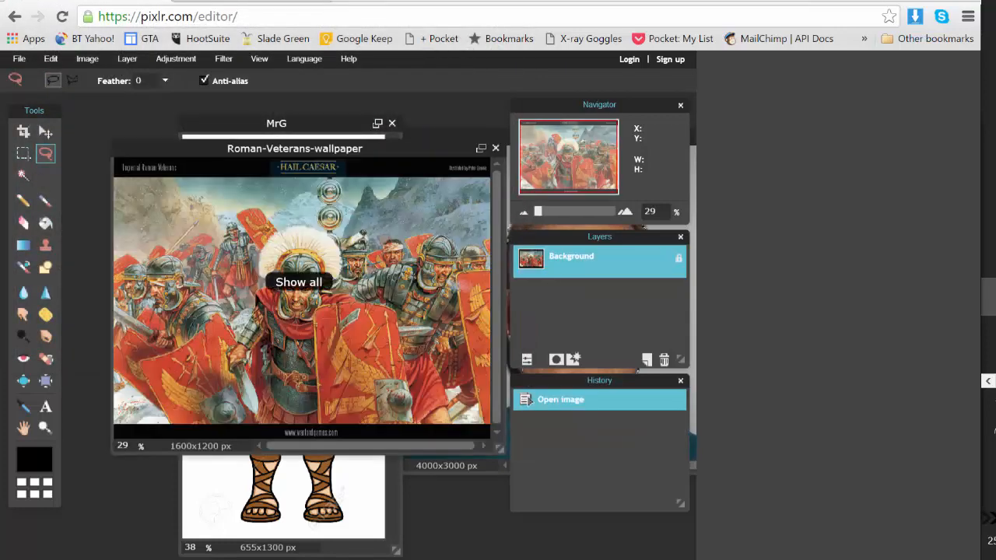
pyautogui.moveTo(295, 147); pyautogui.dragTo(238, 177)
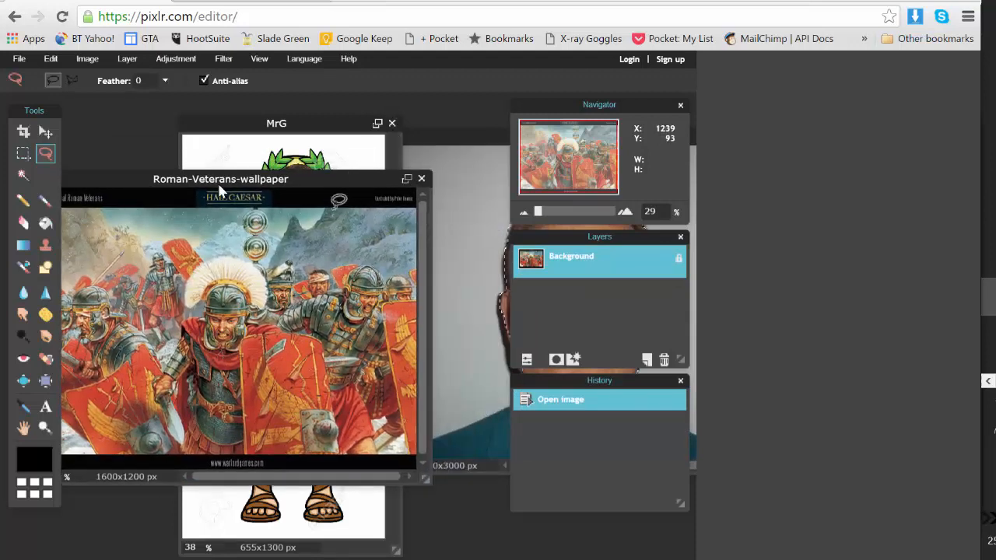
pyautogui.moveTo(50, 62)
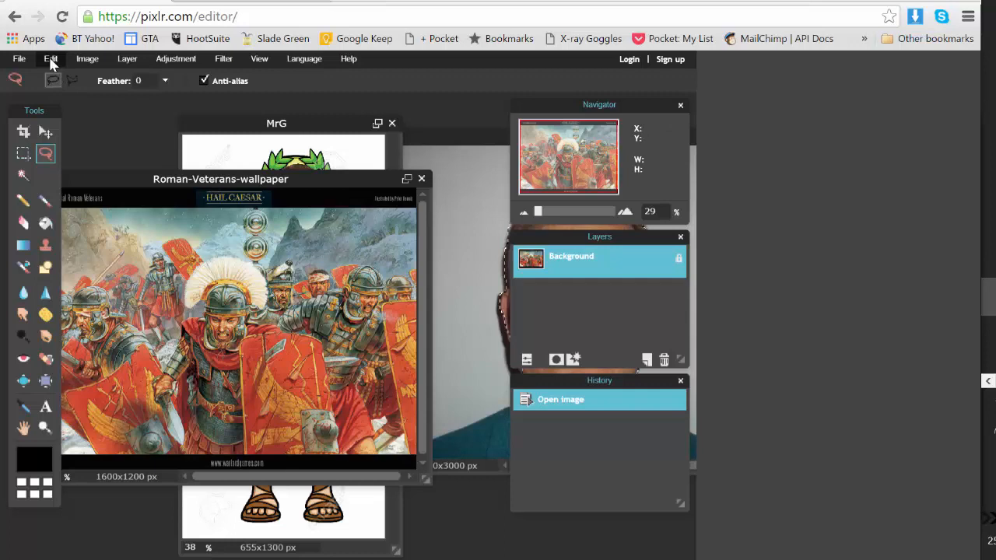
# Paste the face into the painting, shrink it onto the central centurion's head, and apply.
pyautogui.click(49, 58)
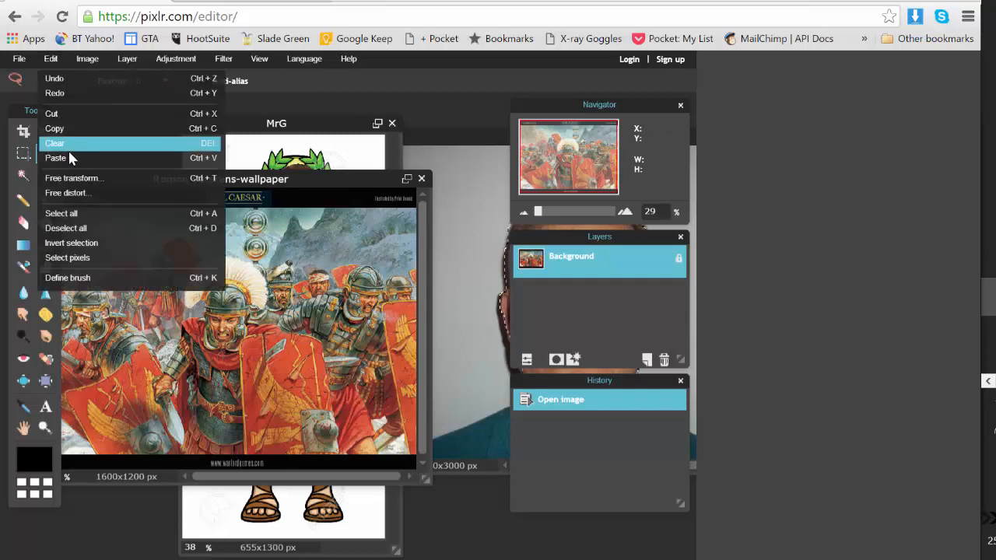
pyautogui.click(56, 158)
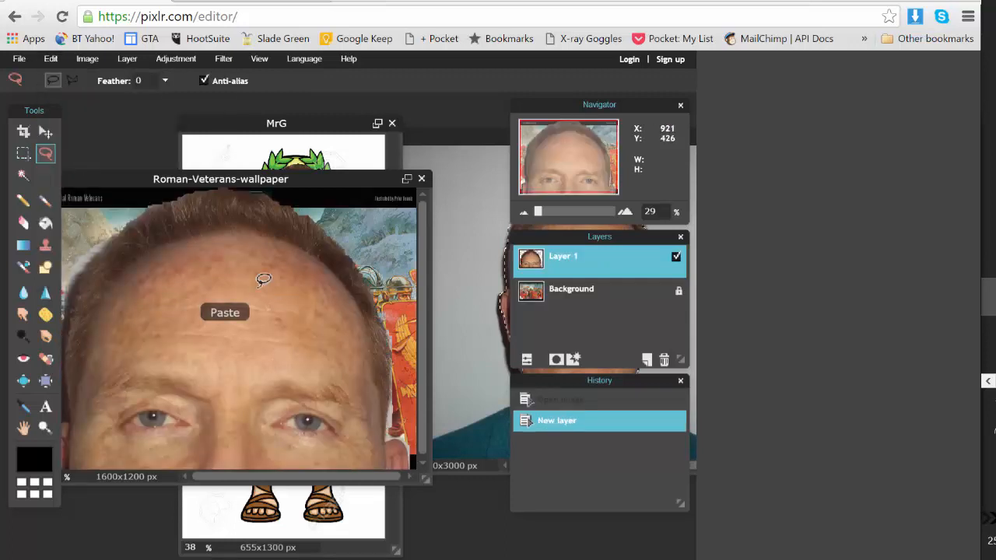
pyautogui.click(50, 58)
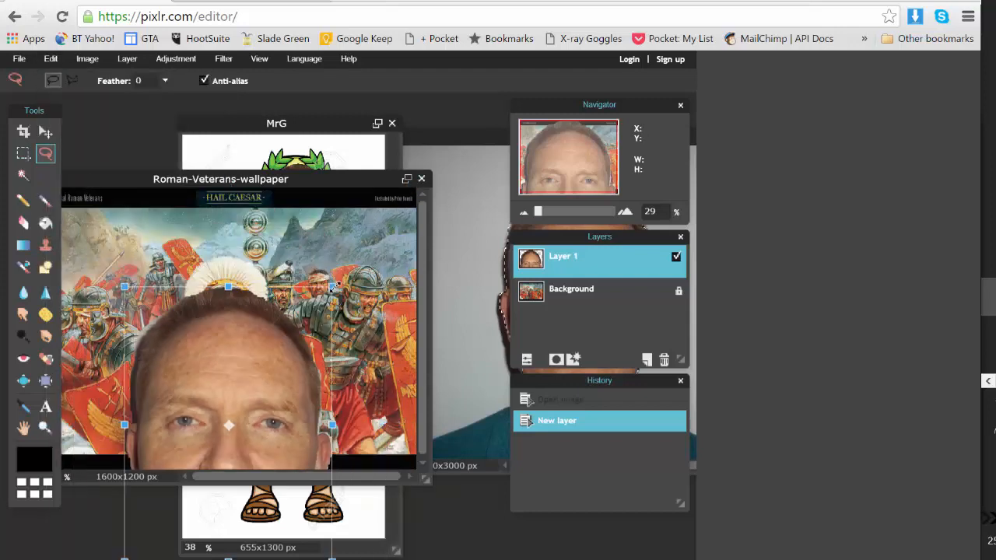
pyautogui.moveTo(228, 355); pyautogui.dragTo(228, 425)
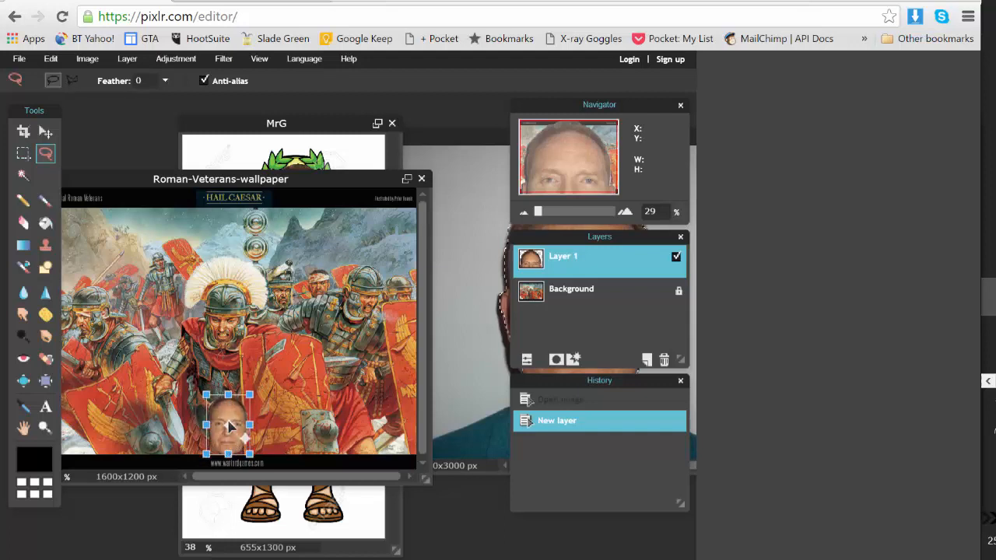
pyautogui.moveTo(228, 424); pyautogui.dragTo(228, 338)
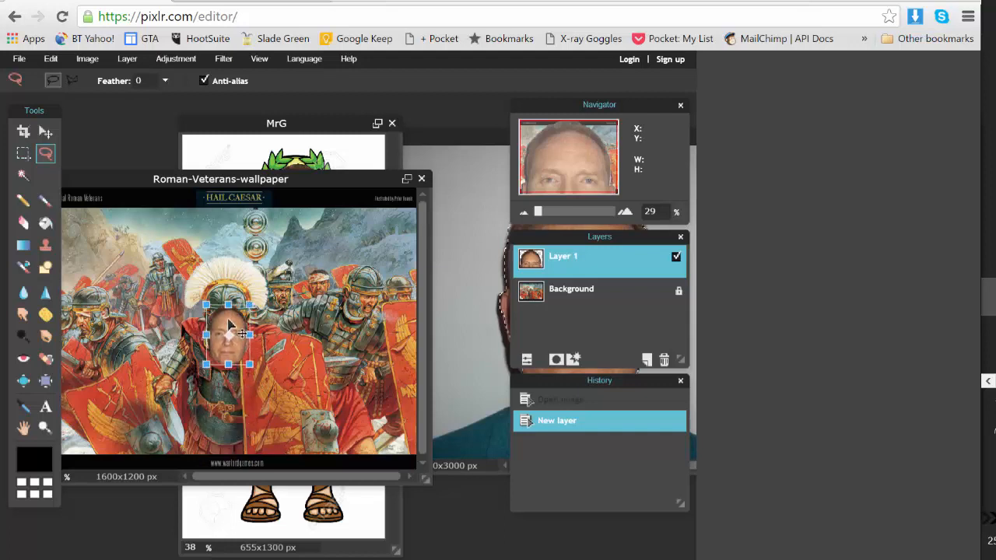
pyautogui.moveTo(230, 334); pyautogui.dragTo(225, 331)
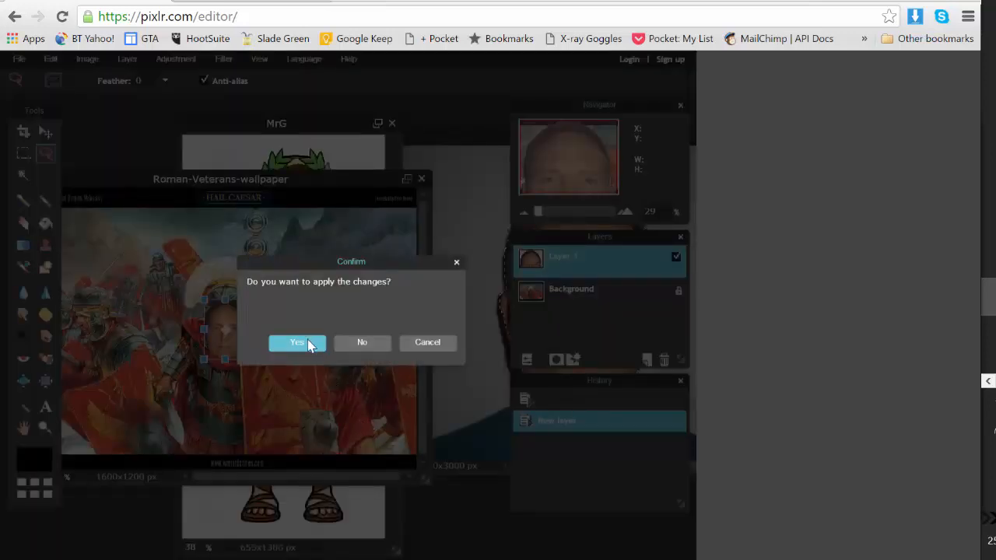
pyautogui.click(297, 342)
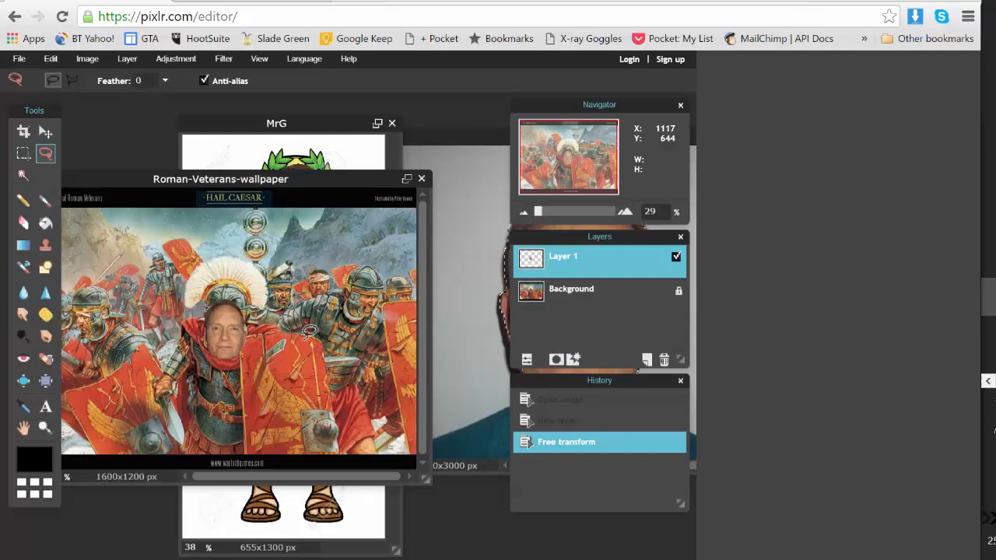
# Save the centurion battle painting with the pasted face as JPEG 'MrG2'.
pyautogui.click(19, 59)
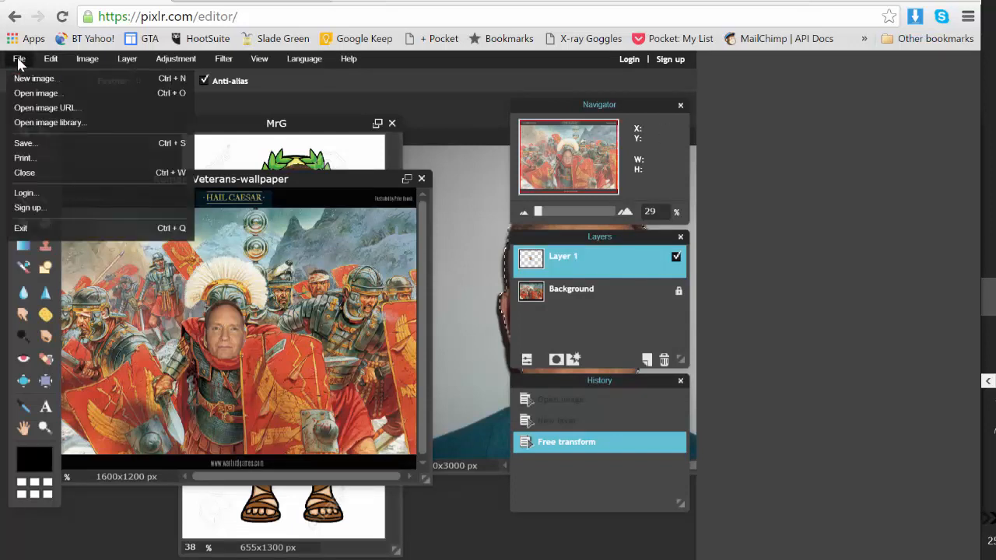
pyautogui.click(26, 143)
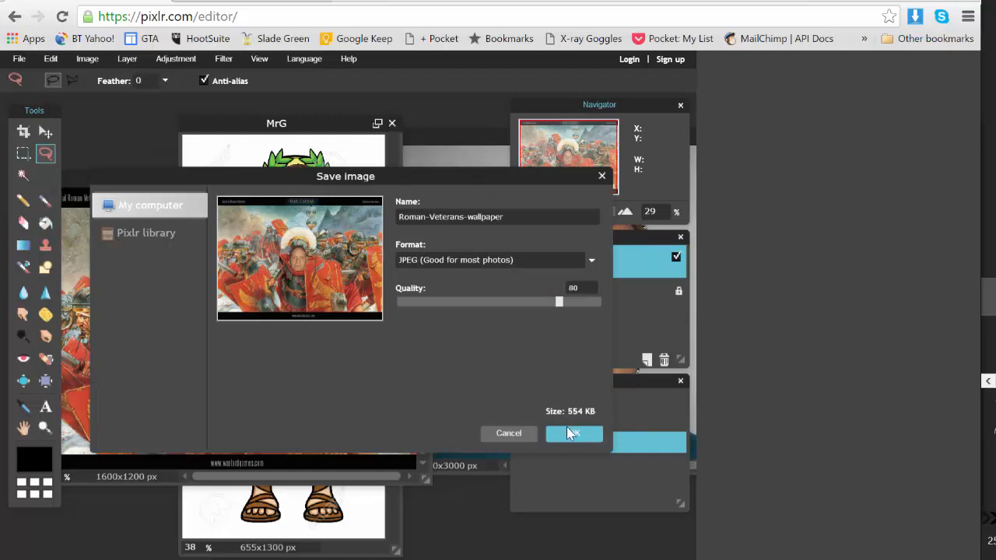
pyautogui.click(575, 433)
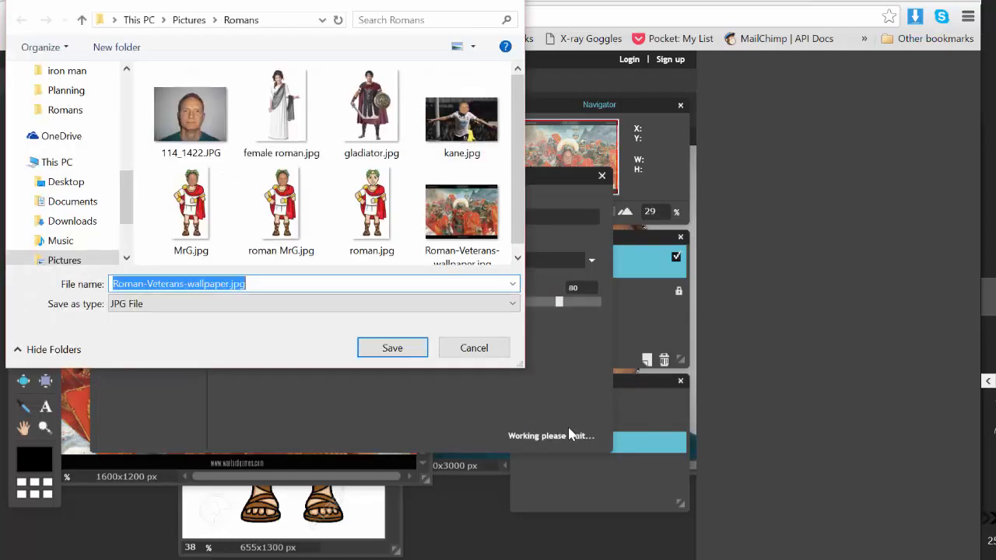
pyautogui.write('MrG')
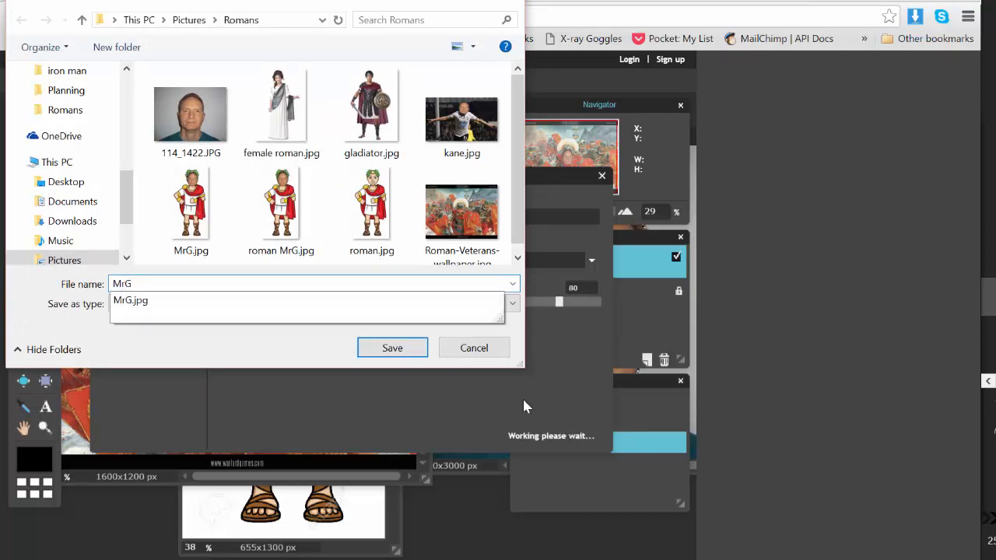
pyautogui.click(392, 348)
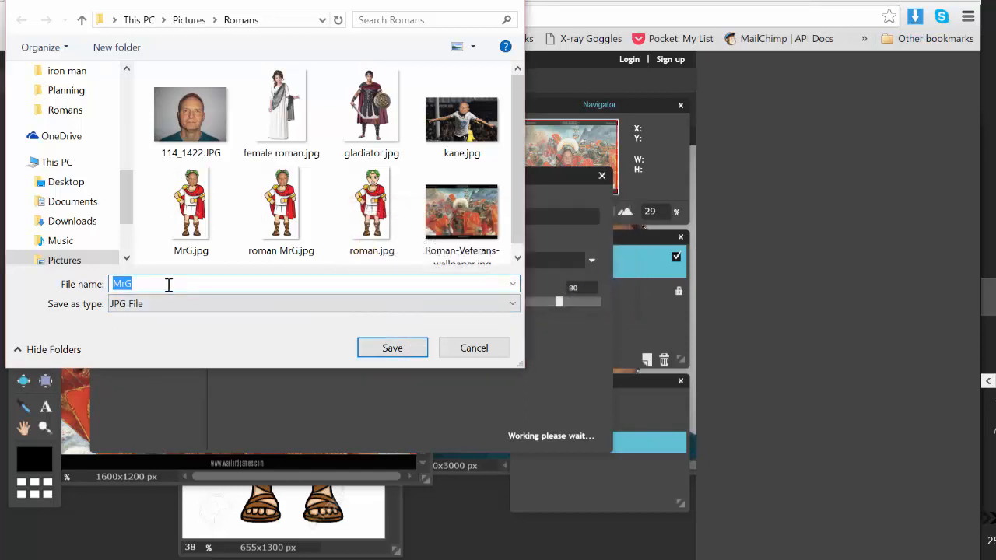
pyautogui.click(164, 284)
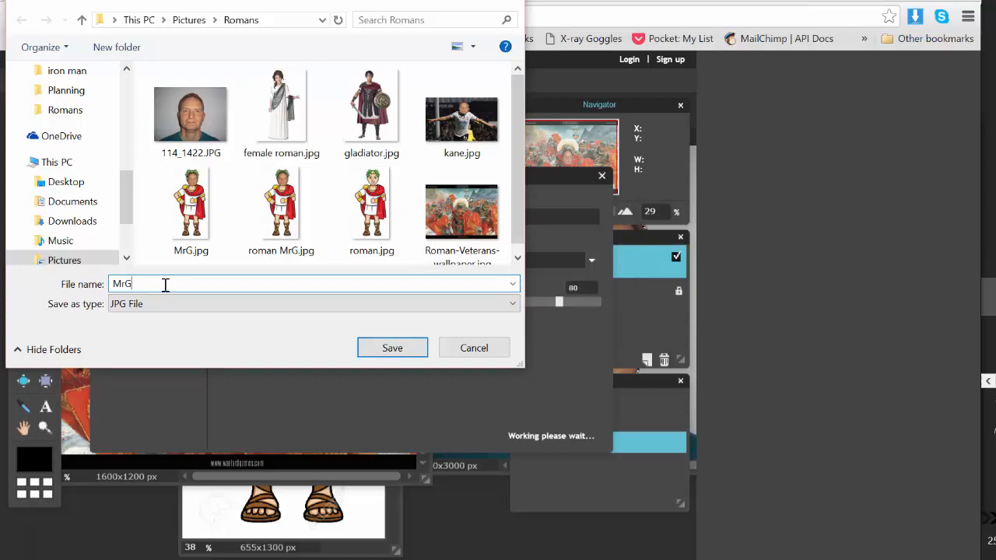
pyautogui.write('2')
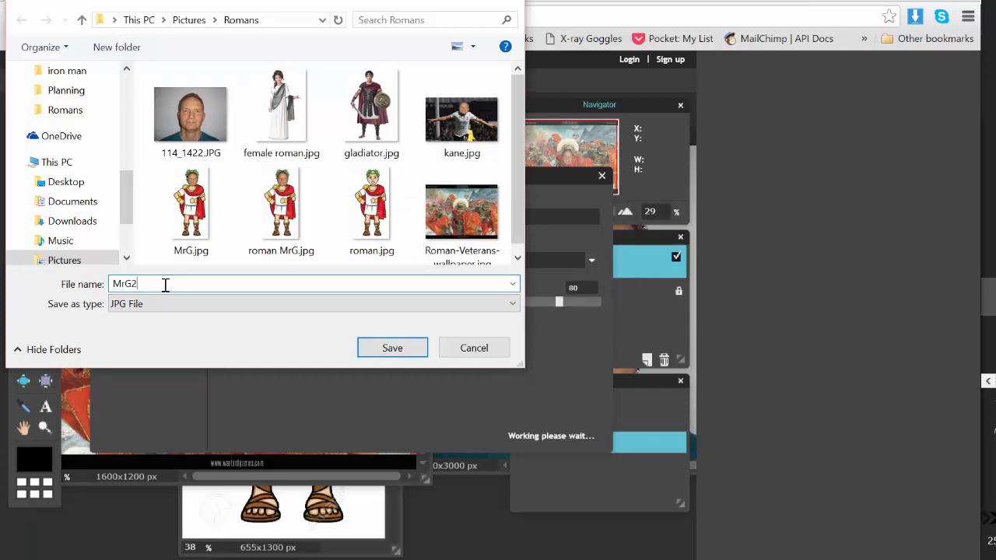
pyautogui.click(392, 348)
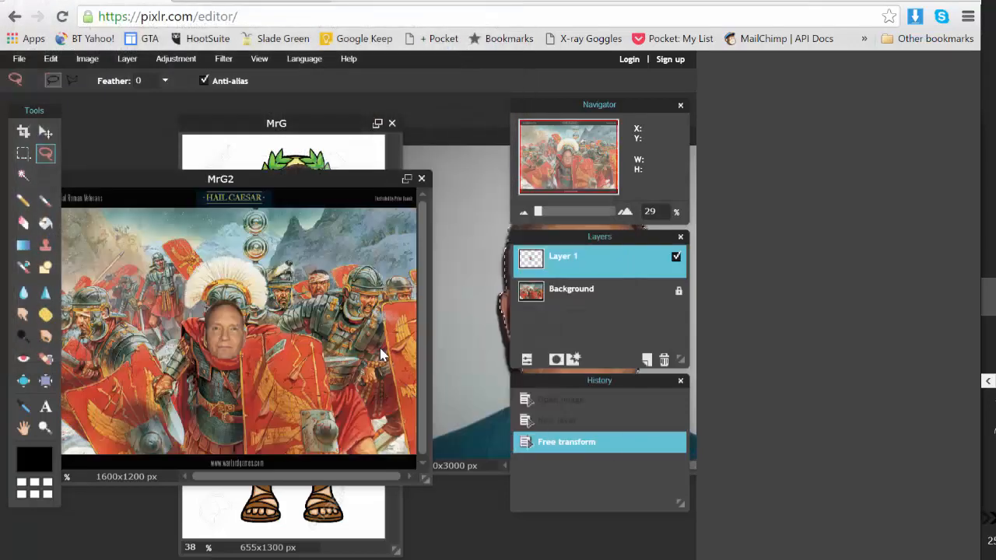